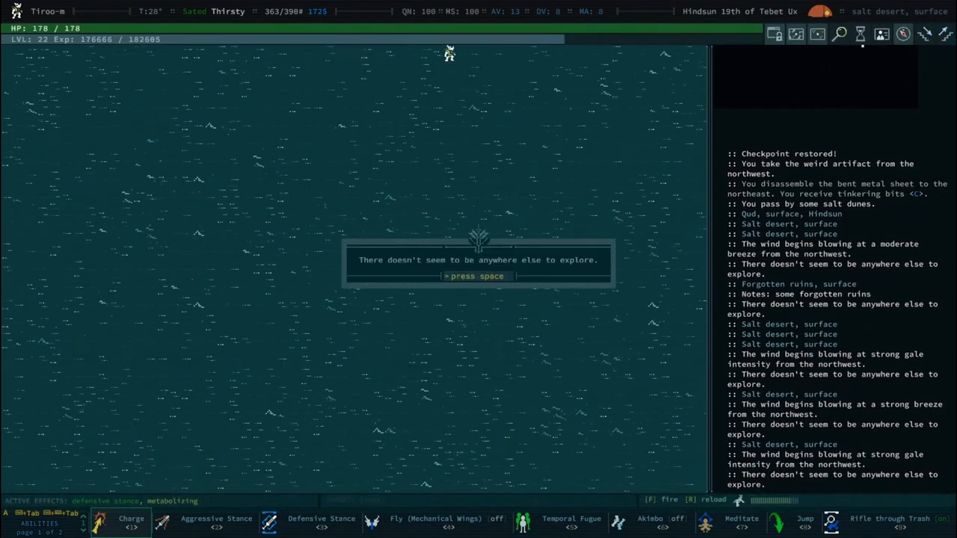
# Finish exploring the salt desert and inspect the dawnglider before approaching the Barathrumite.
pyautogui.press('space')
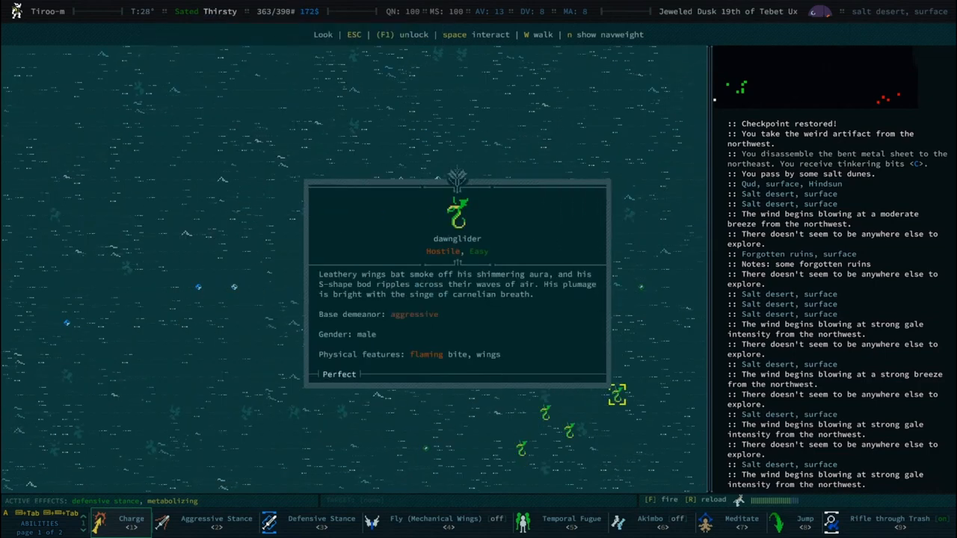
pyautogui.press('Escape')
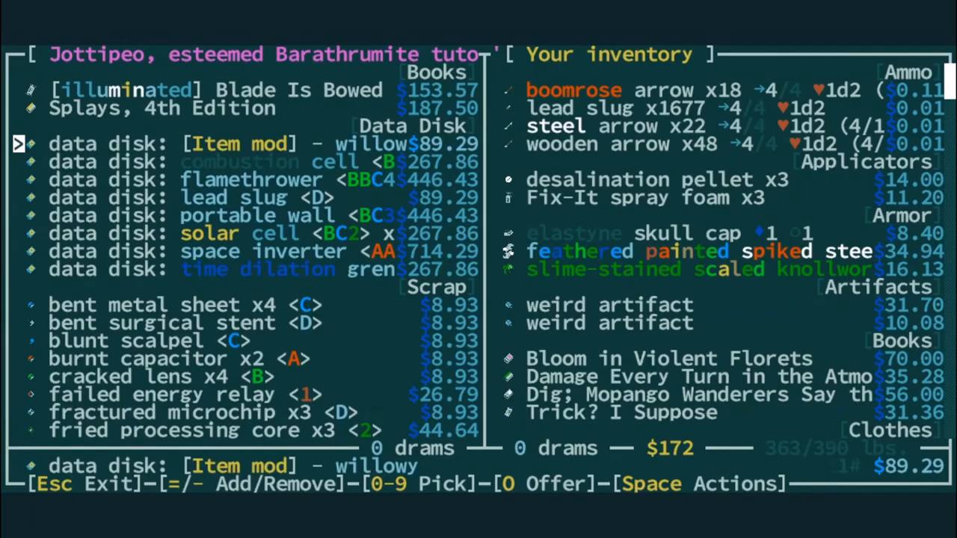
# Mark the willowy Item mod data disk in Jottipeo's trade list to offer for it.
pyautogui.press('down')
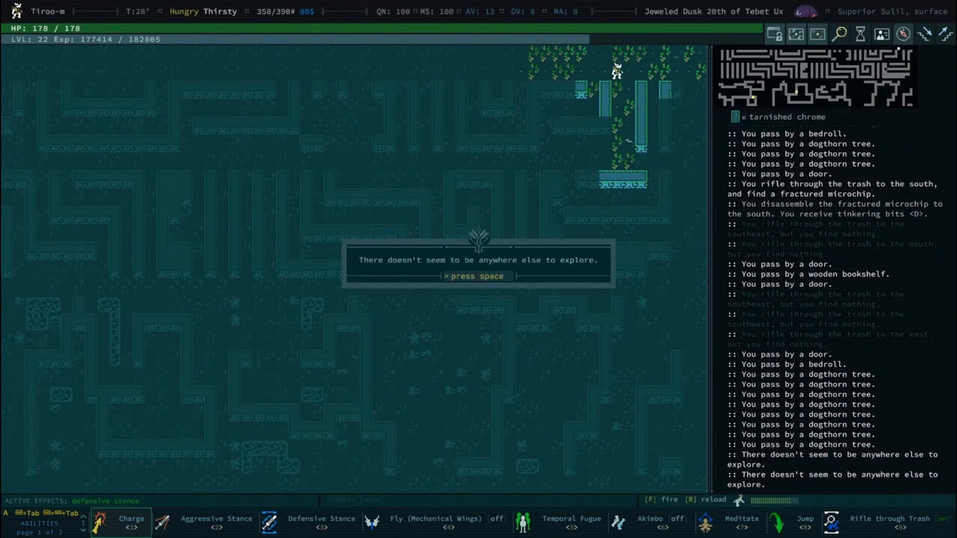
# Finish auto-exploring the overgrown ruins after rifling the trash piles.
pyautogui.press('space')
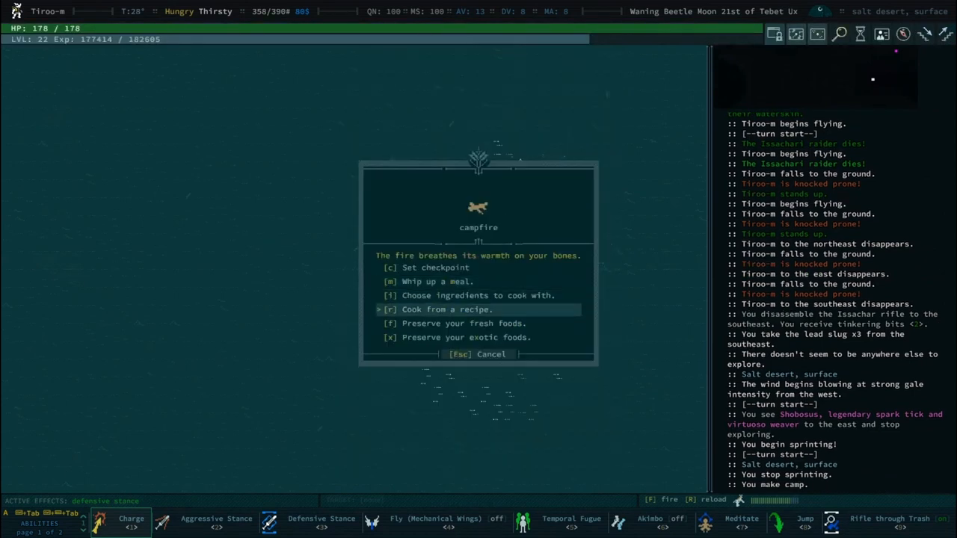
# Cook a meal from a recipe at the campfire and accept the freshwater beguiling effect.
pyautogui.press('Escape')
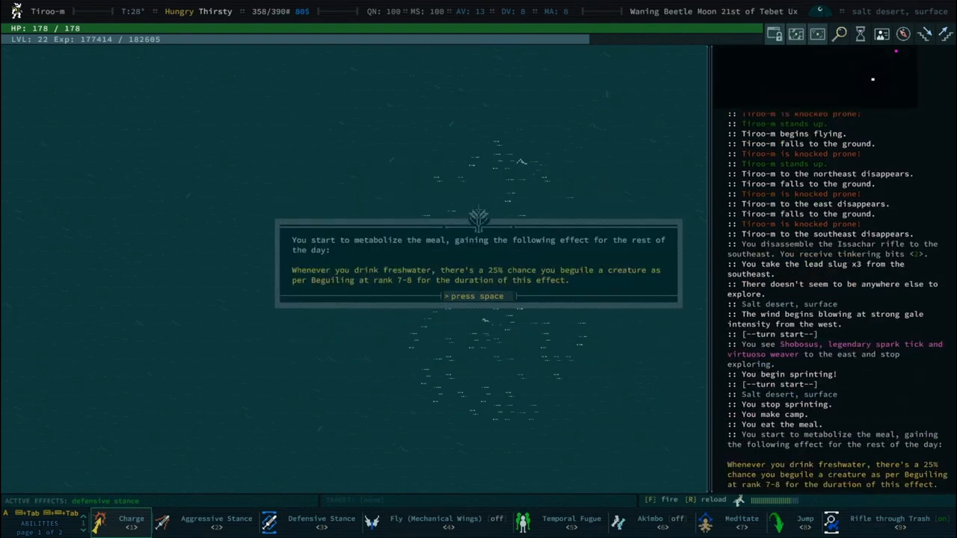
pyautogui.press('space')
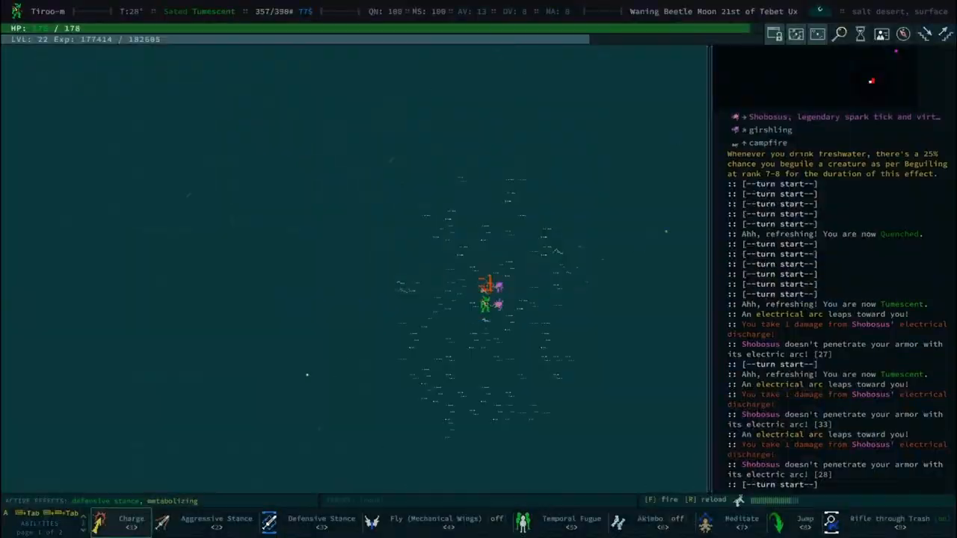
# Filter inventory for 'water' and drink from the fresh water waterskin despite the sickness warning.
pyautogui.write('wate')
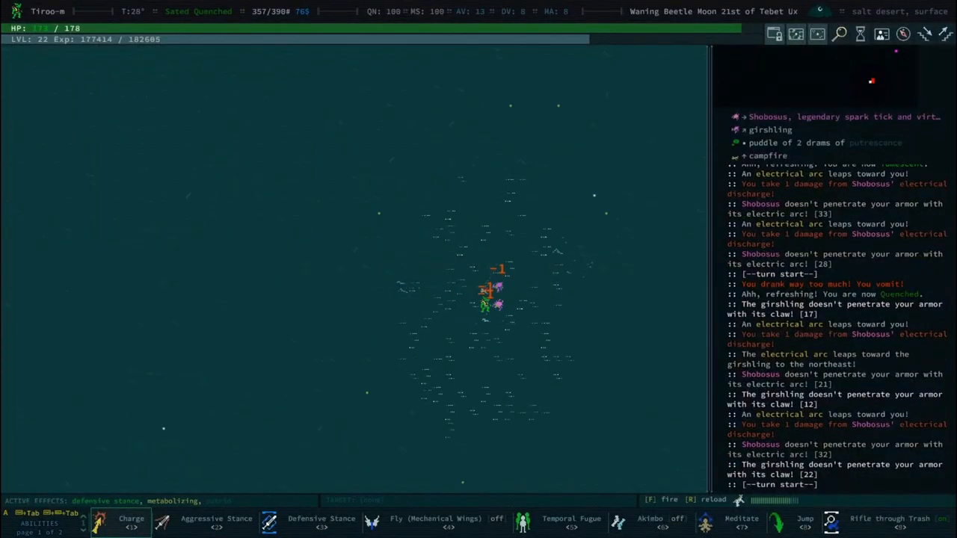
pyautogui.press('i')
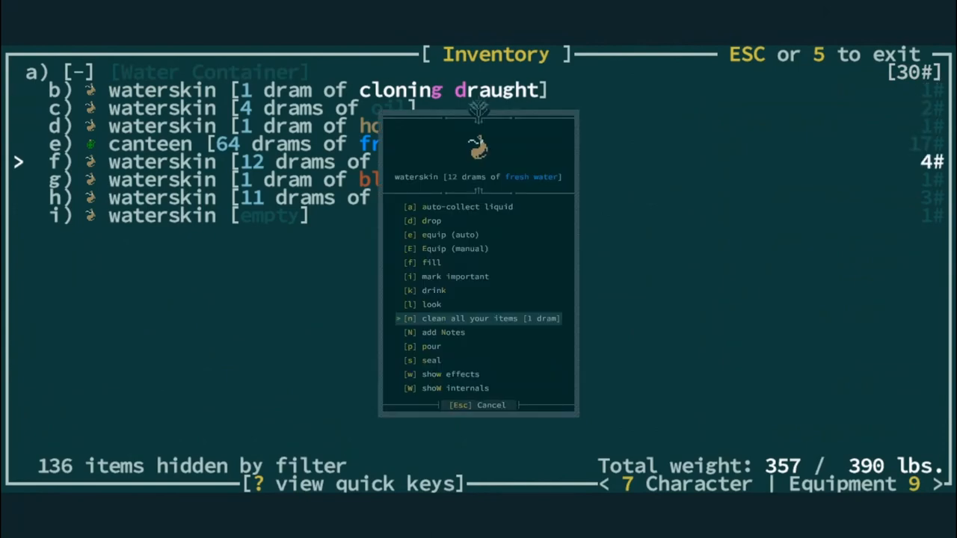
pyautogui.click(490, 316)
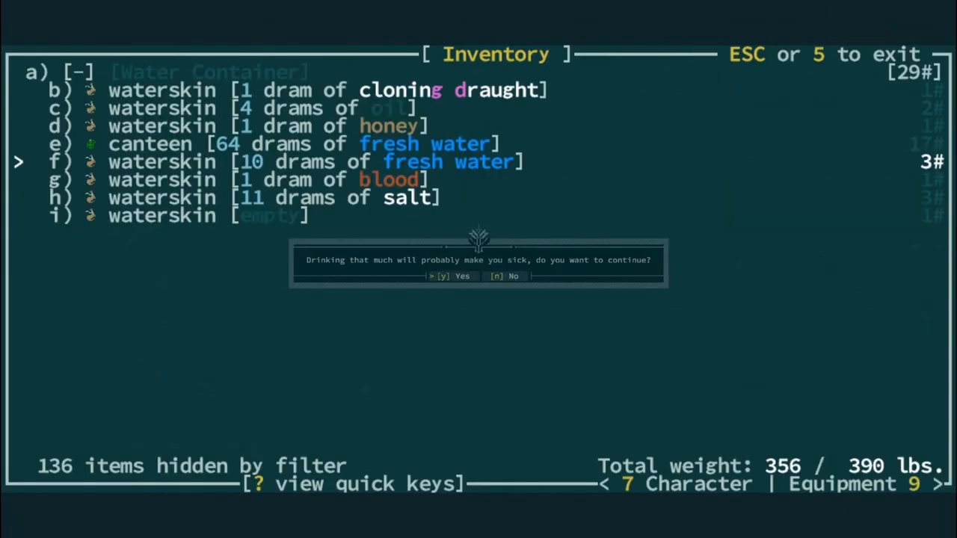
pyautogui.press('y')
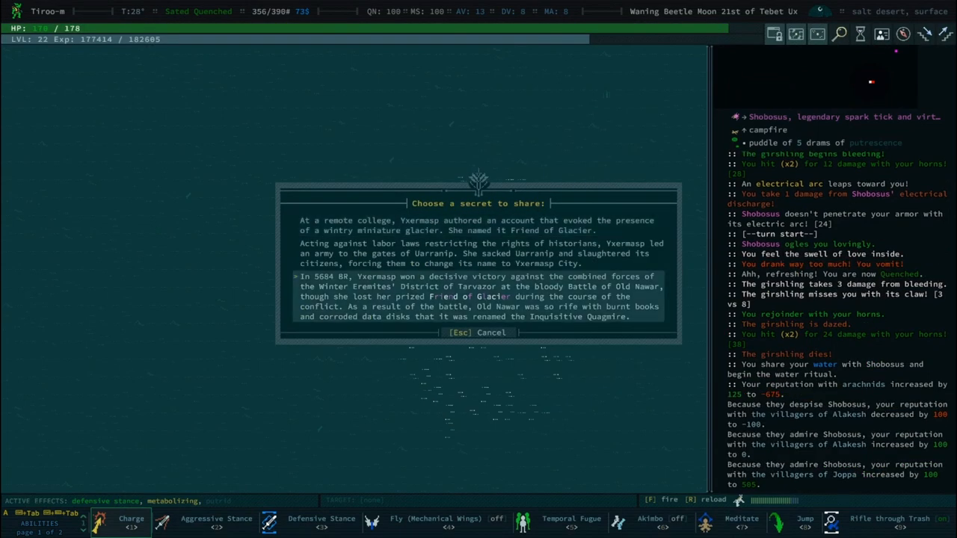
# Share the Battle of Old Nowar secret to complete the water ritual with Shobosus.
pyautogui.click(478, 296)
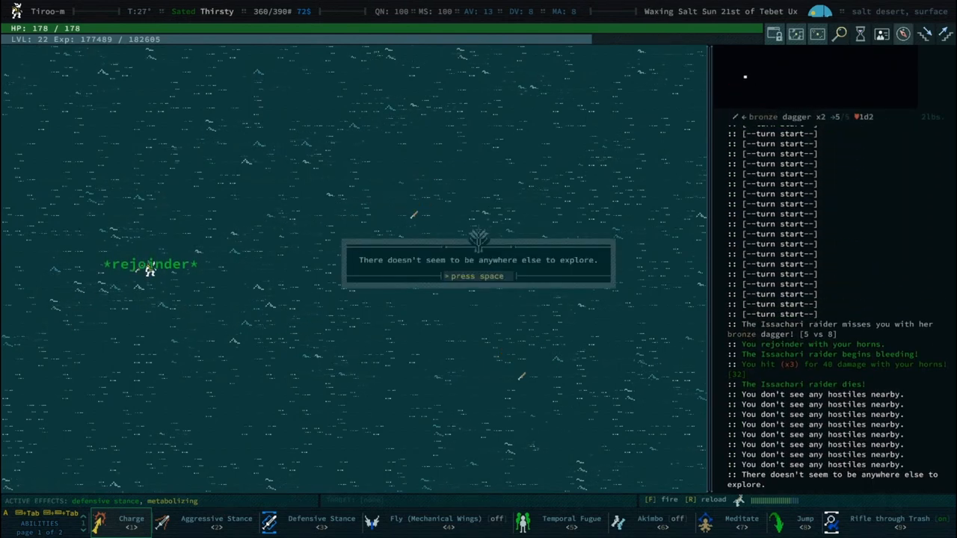
# Auto-explore the rusty salt desert zones until the legendary cave spider Sisysyth is found and shot.
pyautogui.press('space')
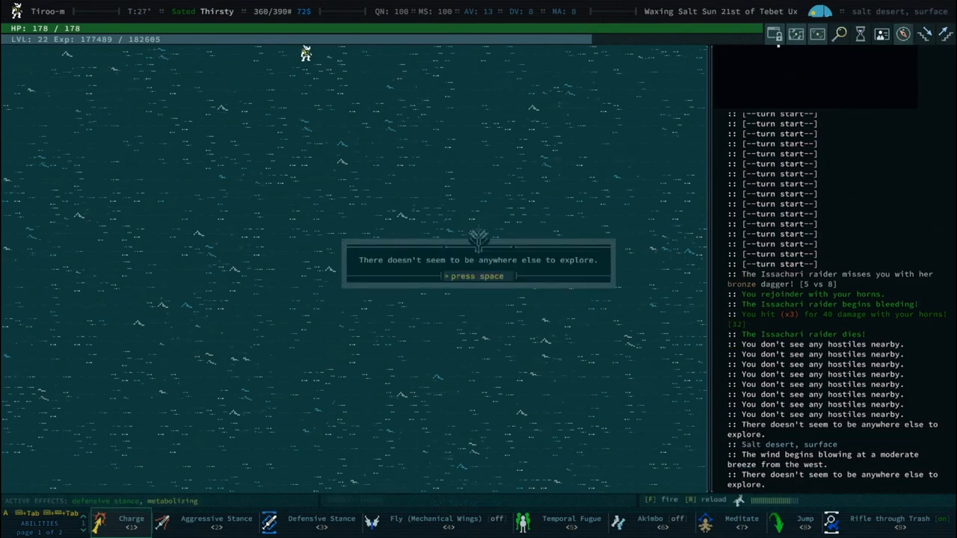
pyautogui.press('space')
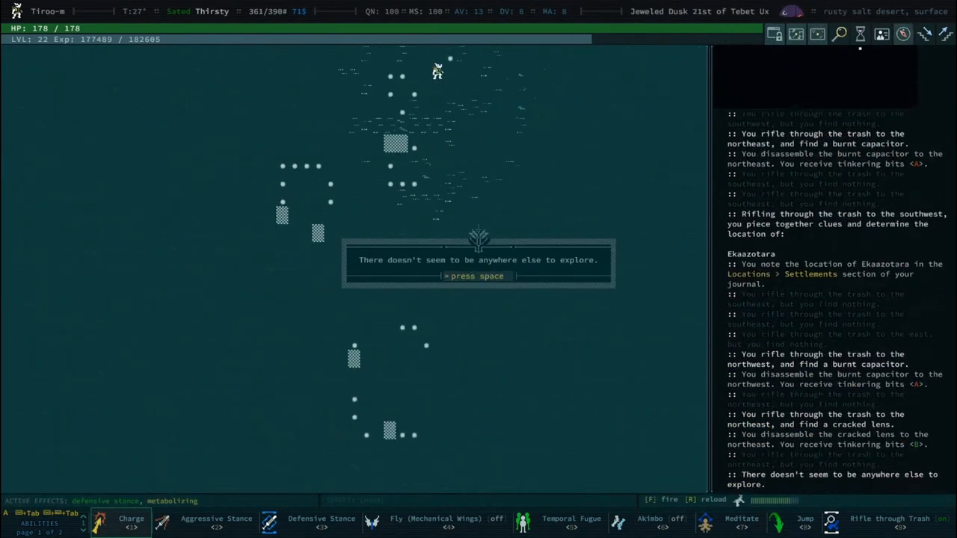
pyautogui.press('space')
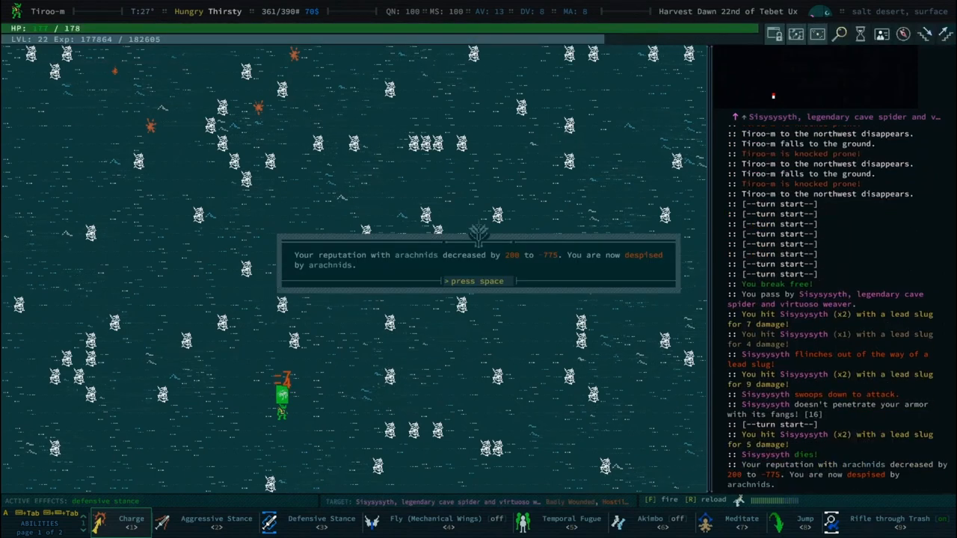
# Accept the arachnid reputation loss and loot the rainboweave cloak from Sisysyth's lair.
pyautogui.press('space')
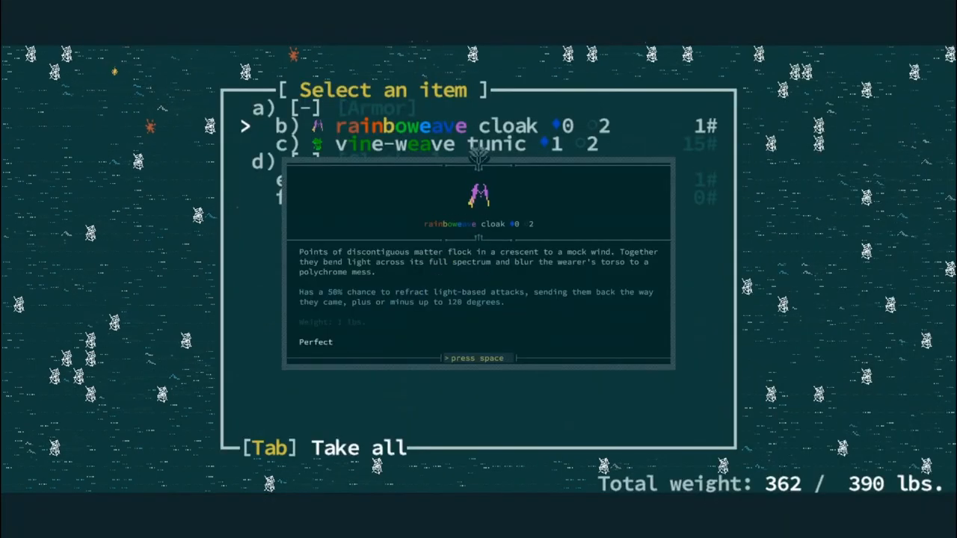
pyautogui.press('space')
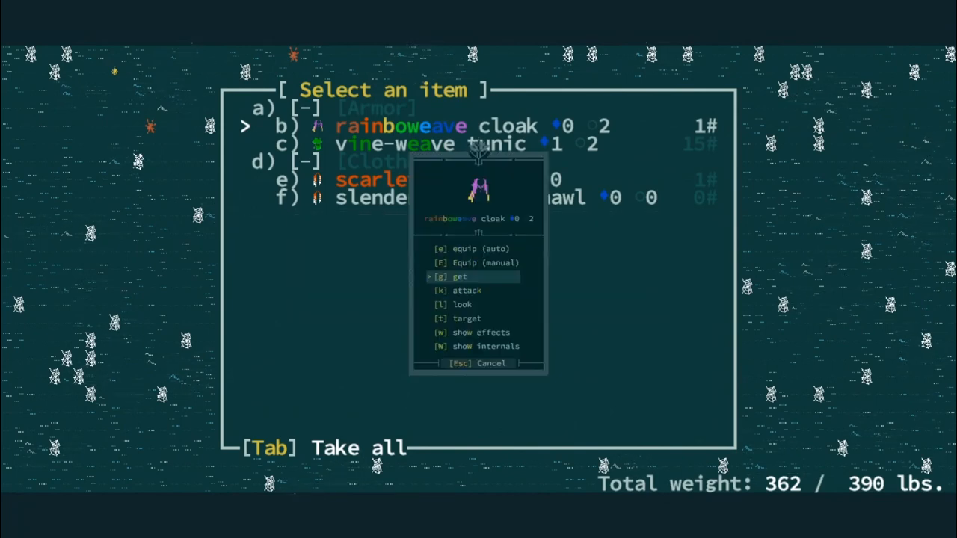
pyautogui.click(459, 276)
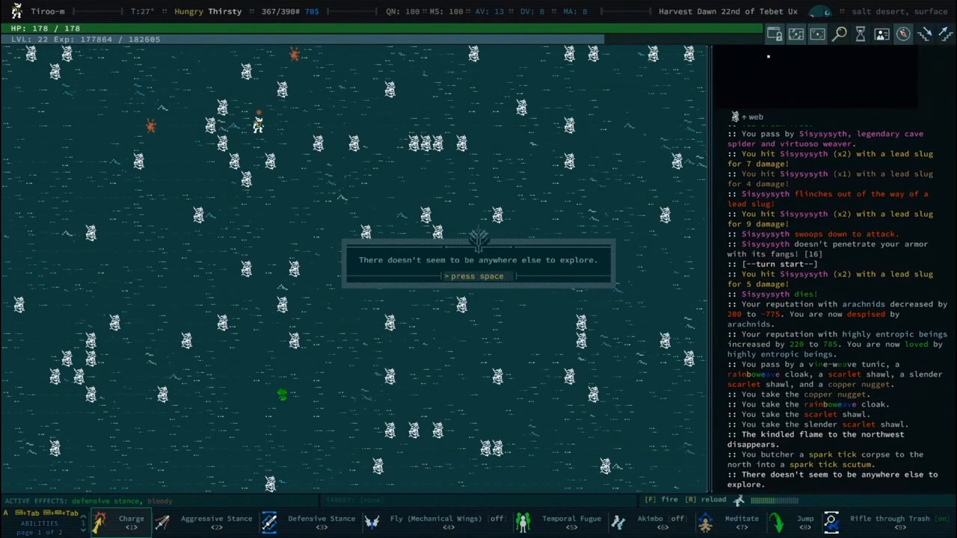
pyautogui.press('space')
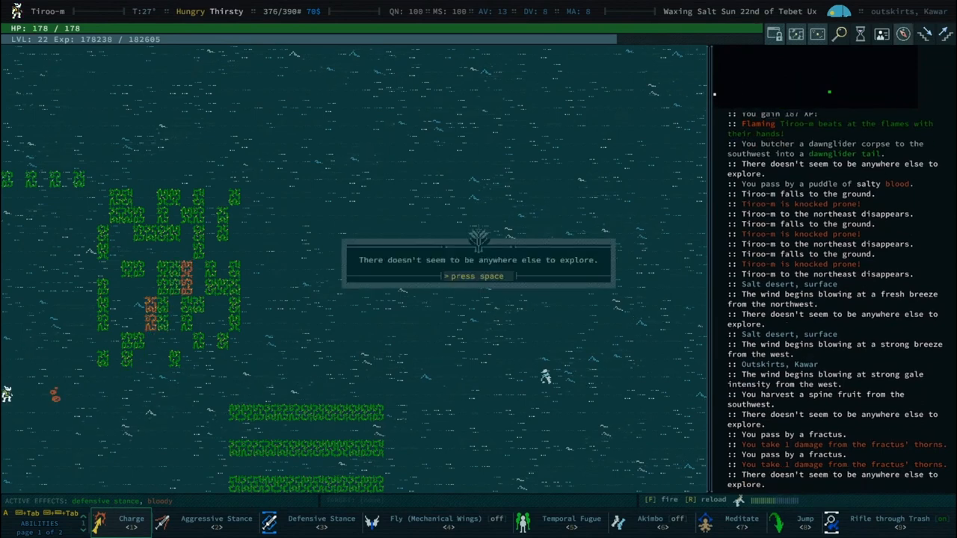
# Auto-explore across successive salt desert zones toward the outskirts of Kawar.
pyautogui.press('space')
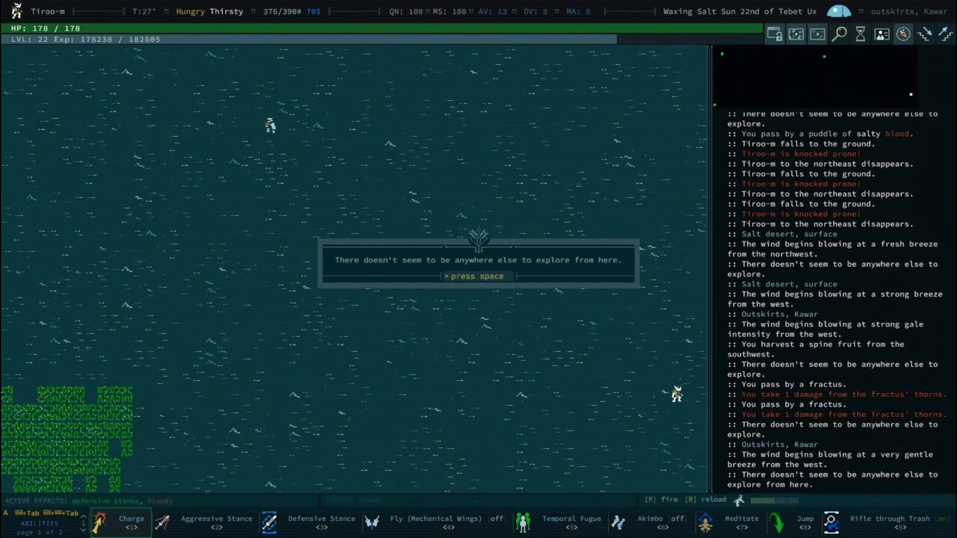
pyautogui.press('space')
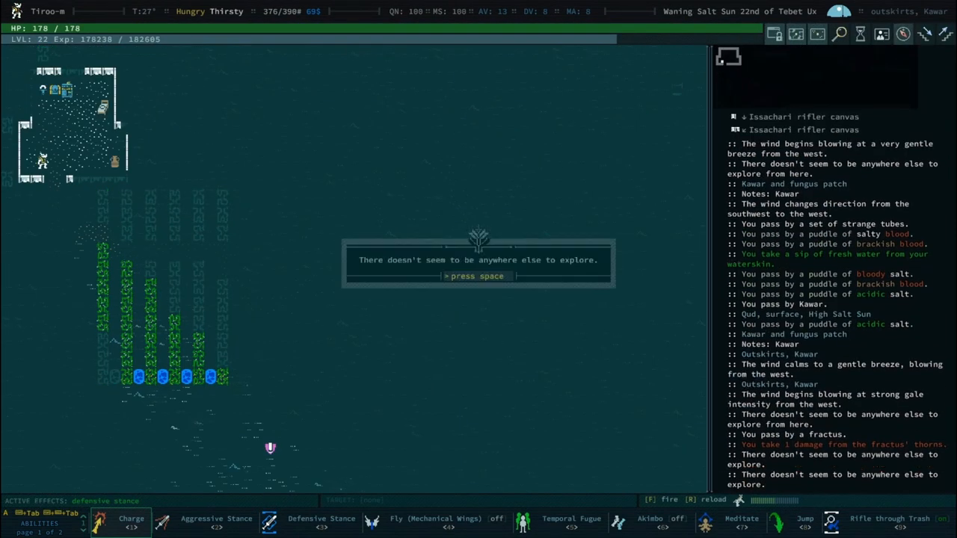
pyautogui.press('space')
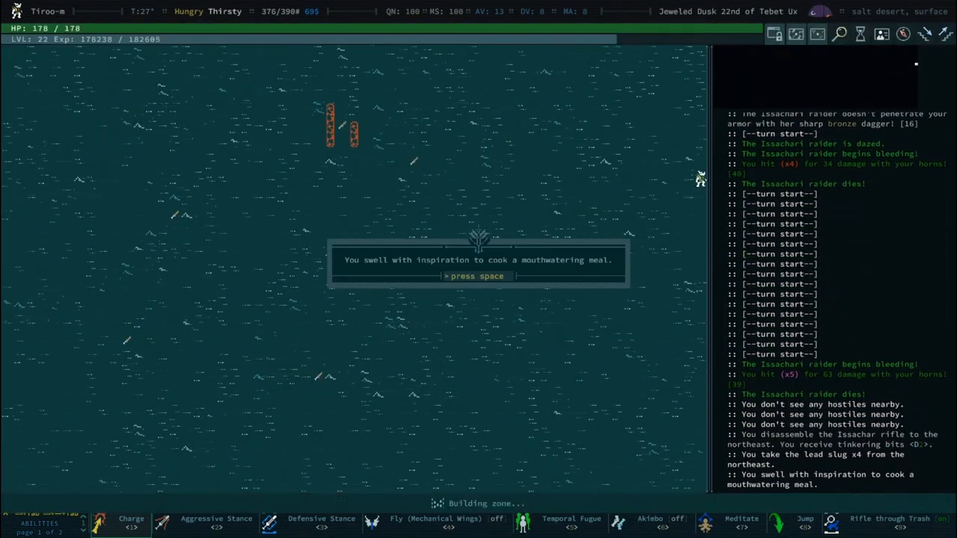
# Accept the inspiration to cook a mouthwatering meal before fighting the dawnglider.
pyautogui.press('space')
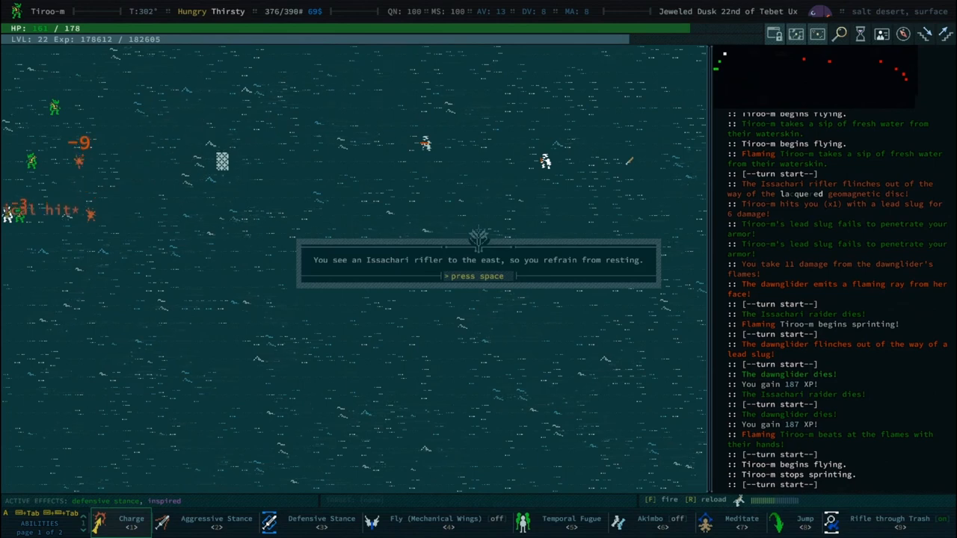
# Dismiss the resting and overburdened messages before making camp at the campfire.
pyautogui.press('space')
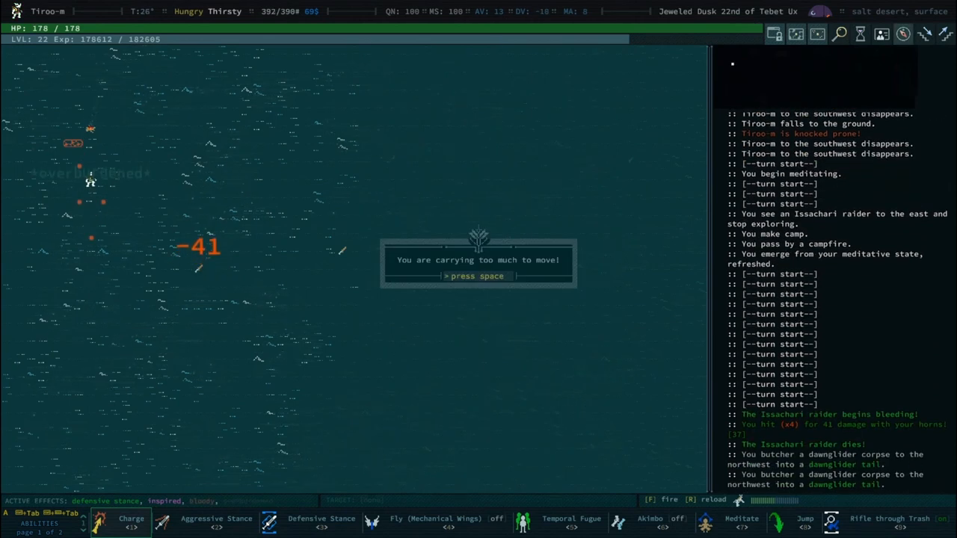
pyautogui.press('space')
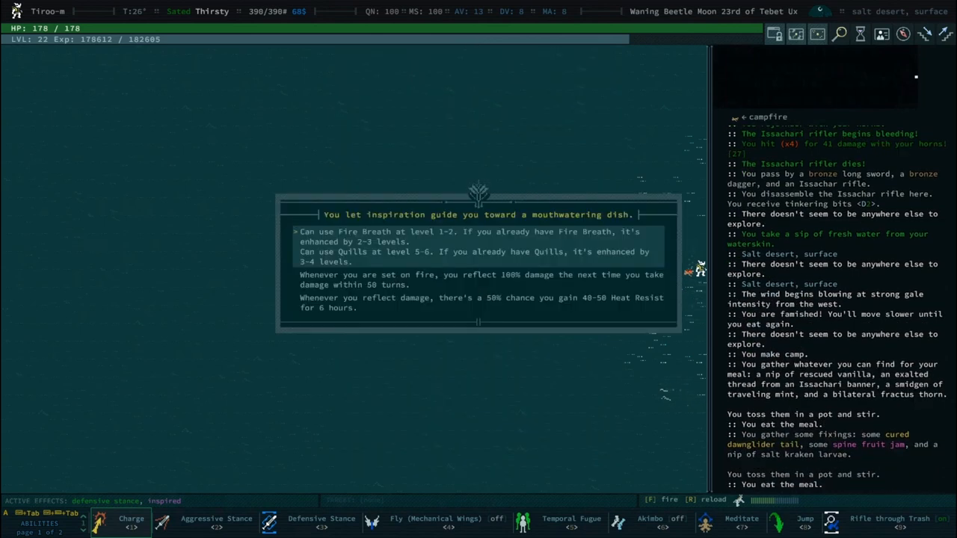
# Select the inspired dish effect granting heat resistance whenever damage is reflected.
pyautogui.press('Down')
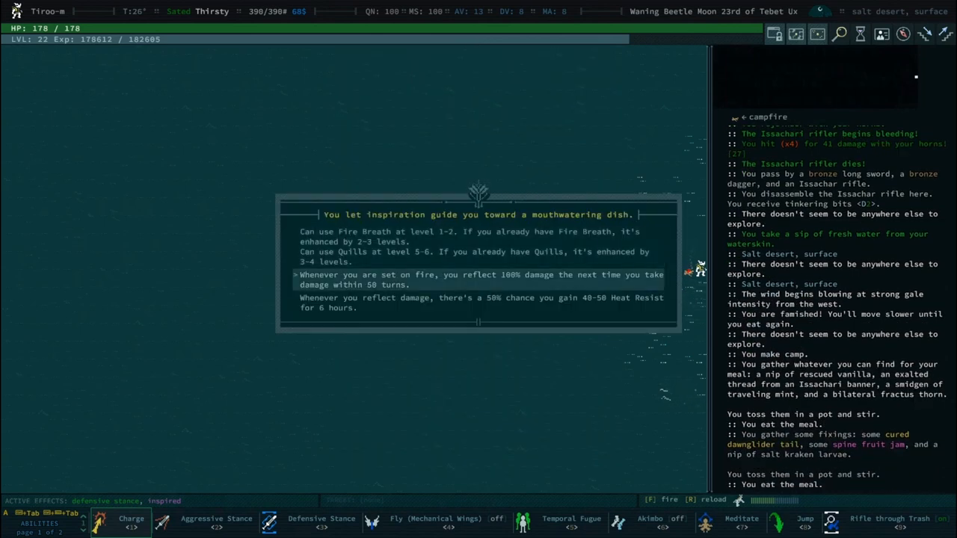
pyautogui.press('Down')
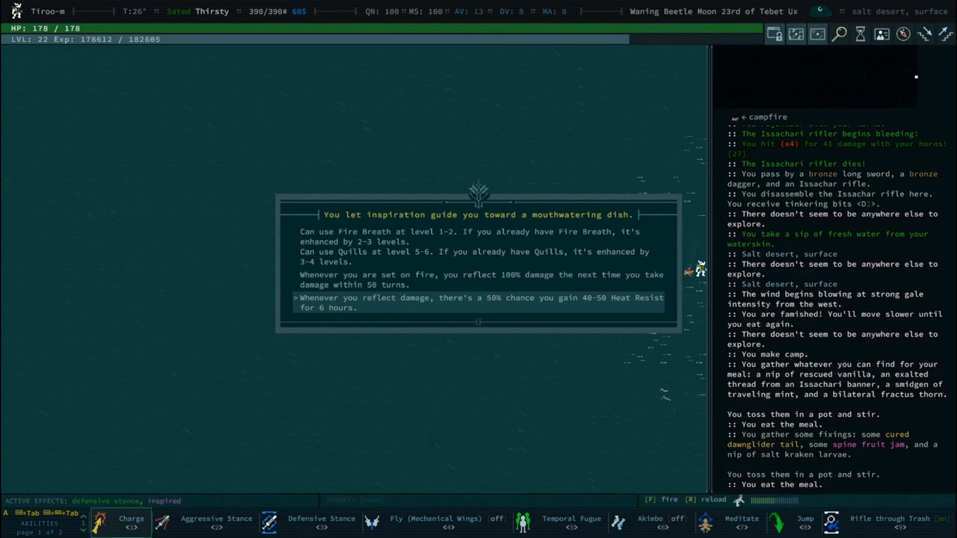
pyautogui.press('Up')
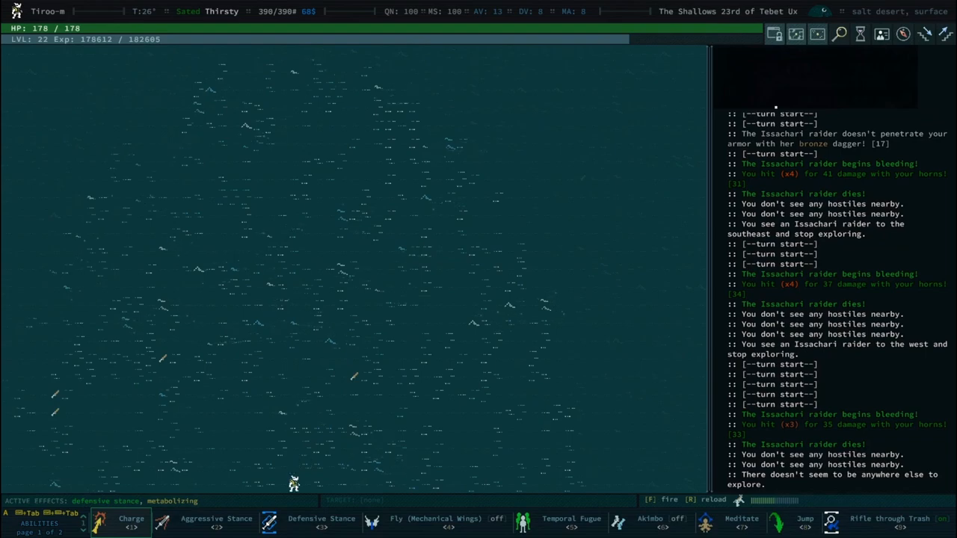
# Tinker salve injectors, then auto-explore until nothing is left and the hero is overburdened.
pyautogui.press('e')
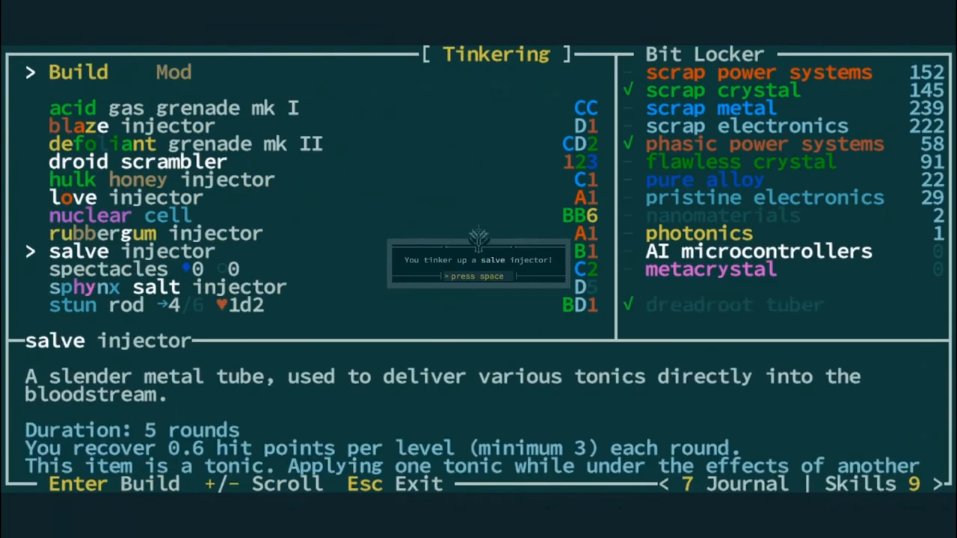
pyautogui.press('Escape')
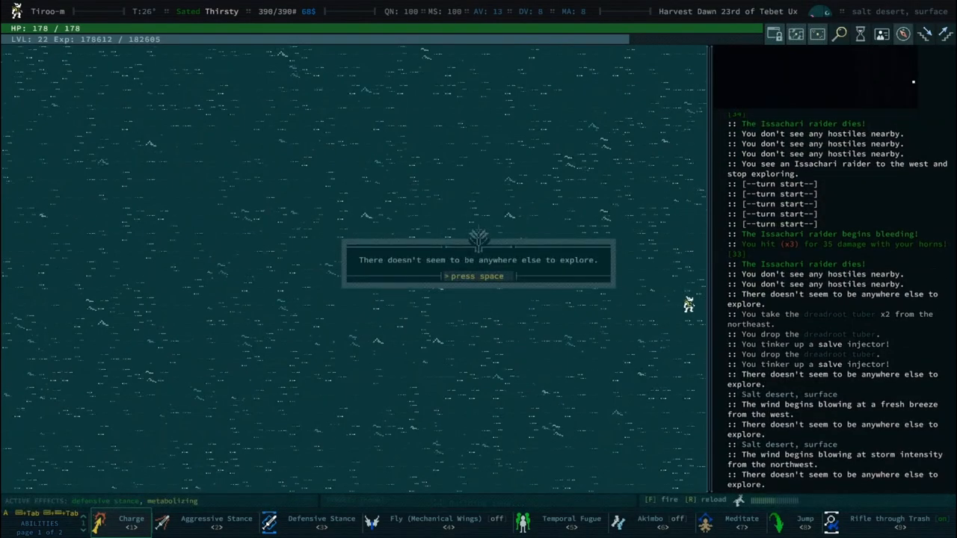
pyautogui.press('space')
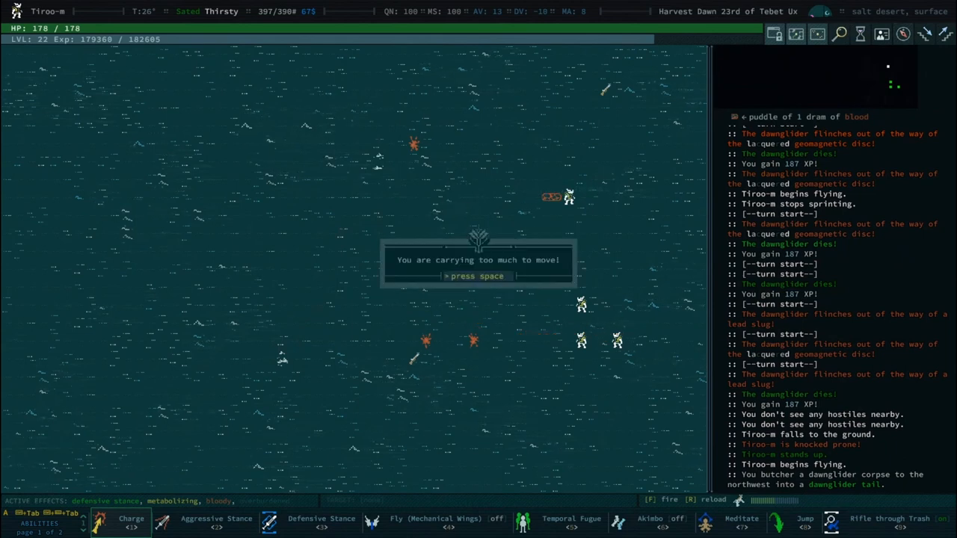
# Make camp, preserve the fresh dawnglider tails into servings, and whip up and eat a meal.
pyautogui.press('space')
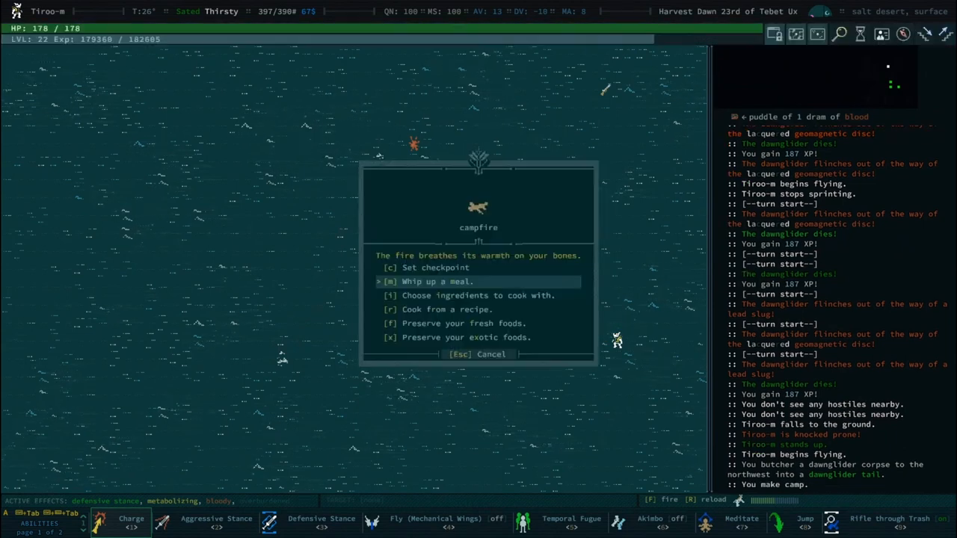
pyautogui.click(392, 322)
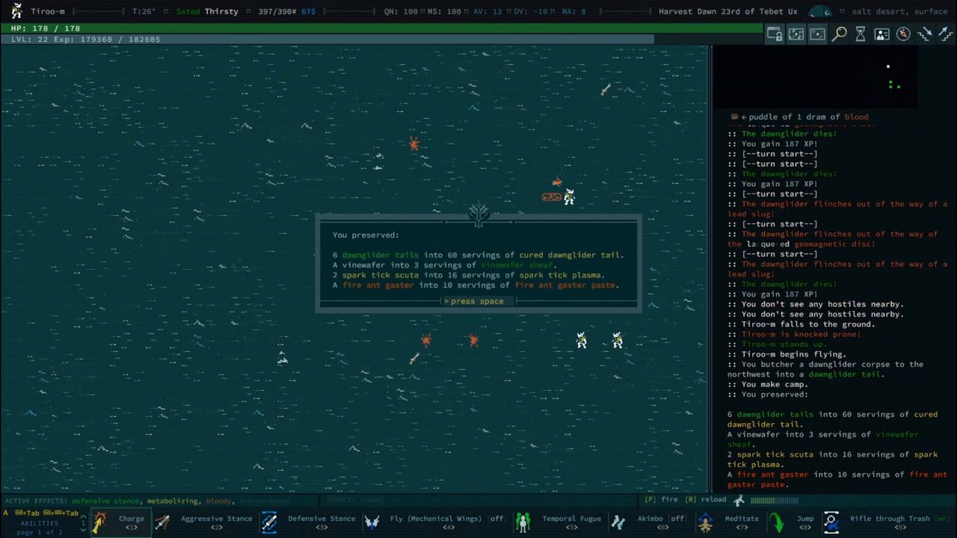
pyautogui.press('space')
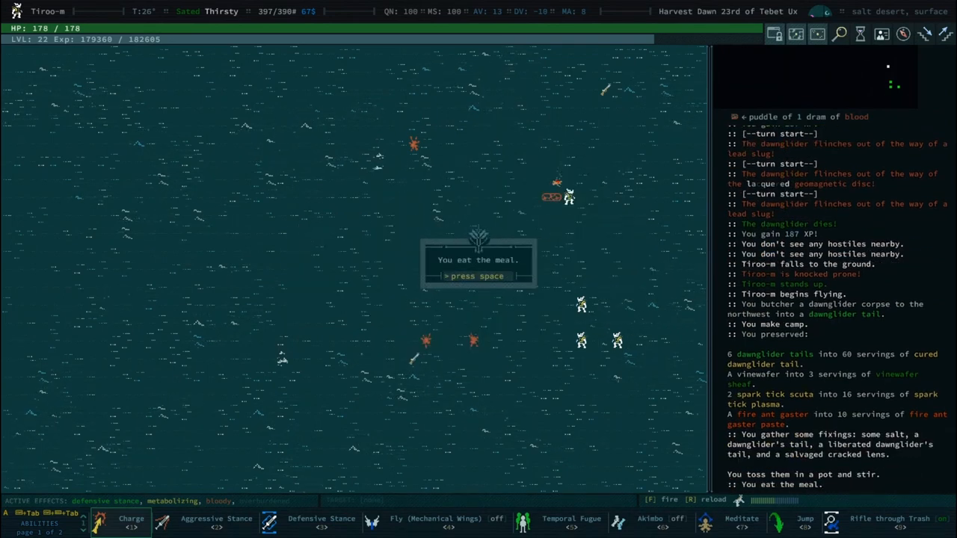
pyautogui.press('space')
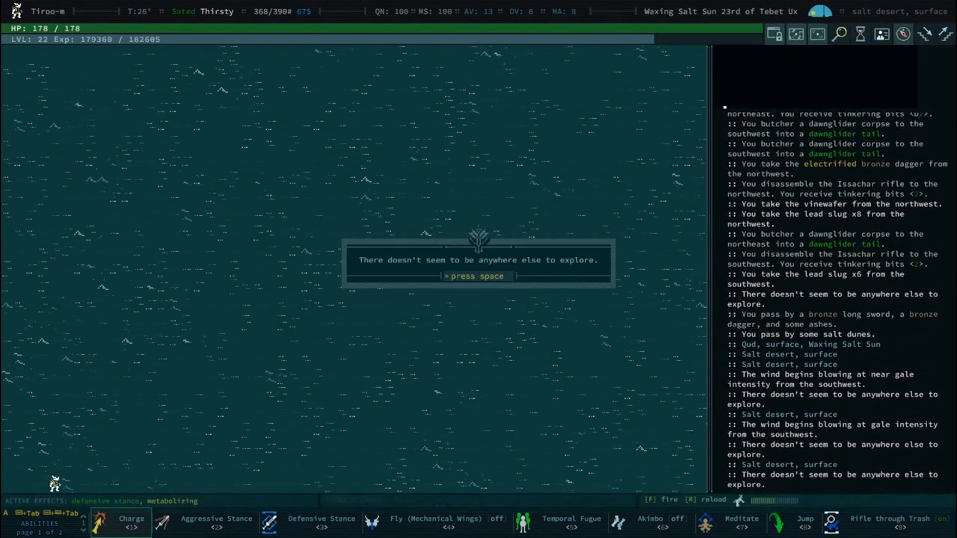
# Dismiss exploration and cooking-inspiration messages while travelling toward the metal workbench.
pyautogui.press('space')
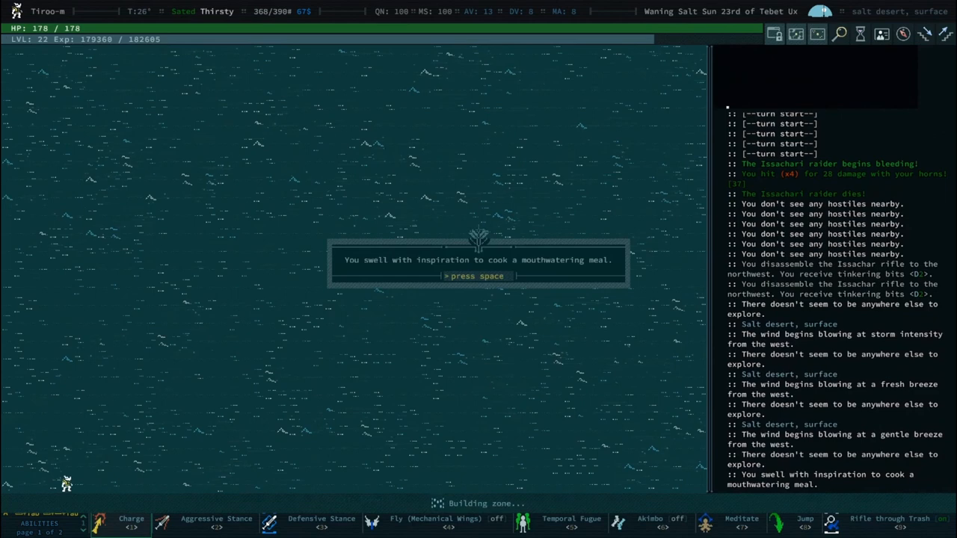
pyautogui.press('space')
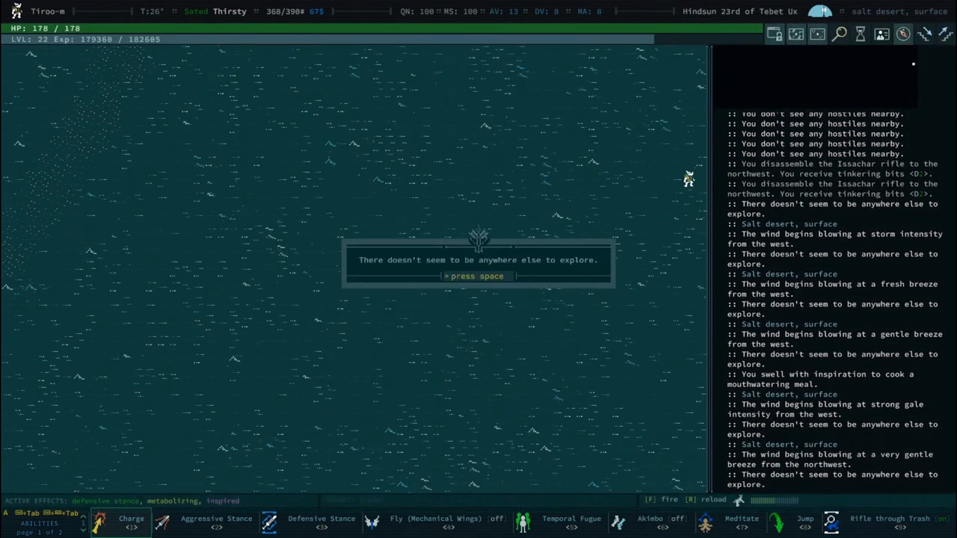
pyautogui.press('space')
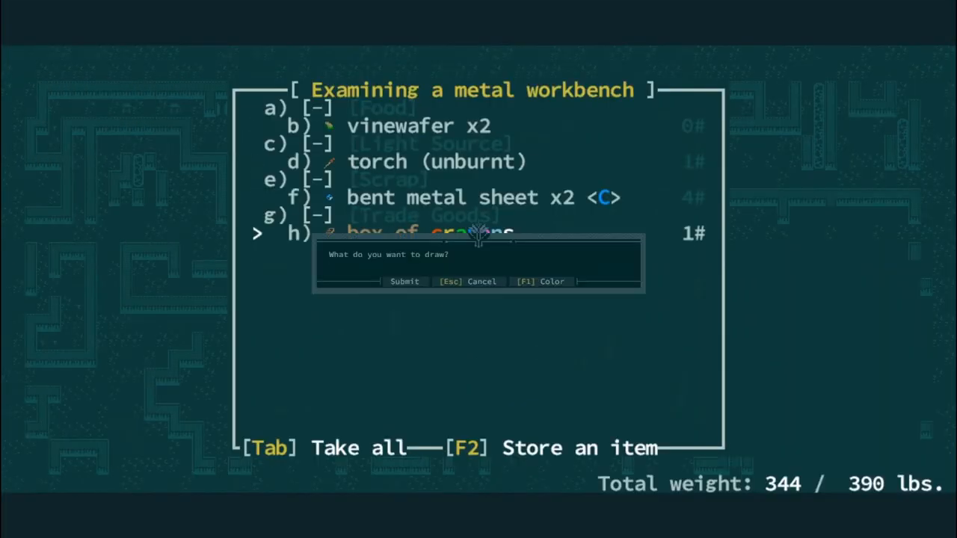
# Close the drawing prompt and take a volume of Air Clears from the bookshelves.
pyautogui.click(539, 281)
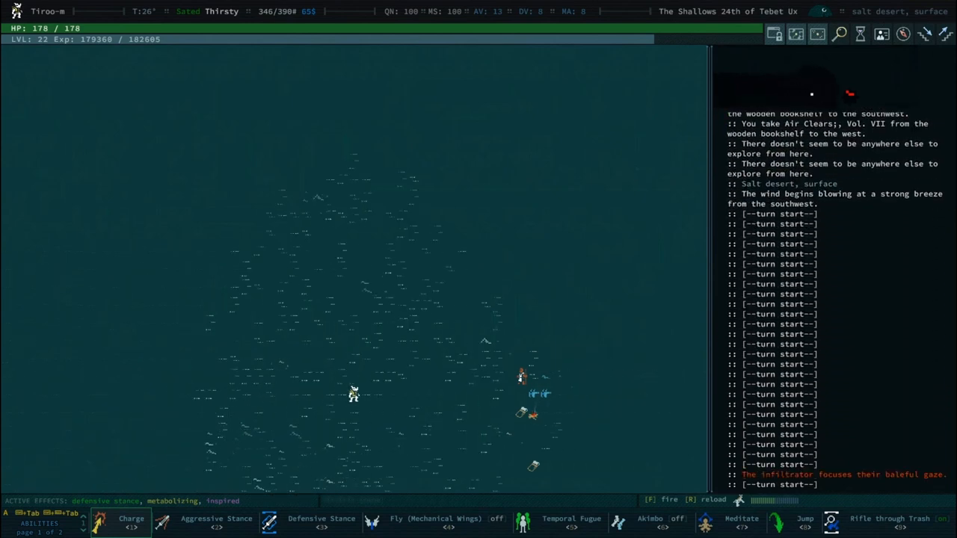
# Examine the Templar warmonger, fight her to the death, and dismiss the genome rank-up message.
pyautogui.click(412, 449)
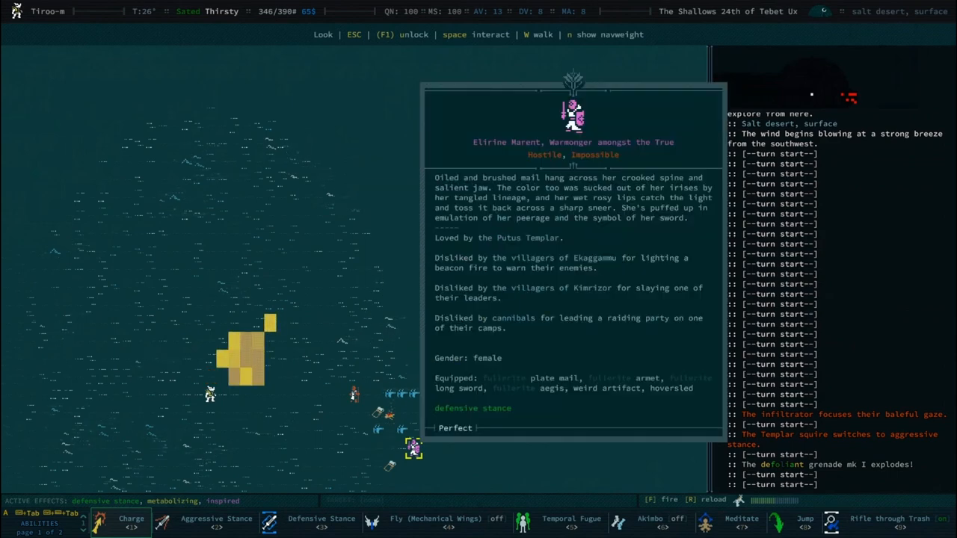
pyautogui.press('Escape')
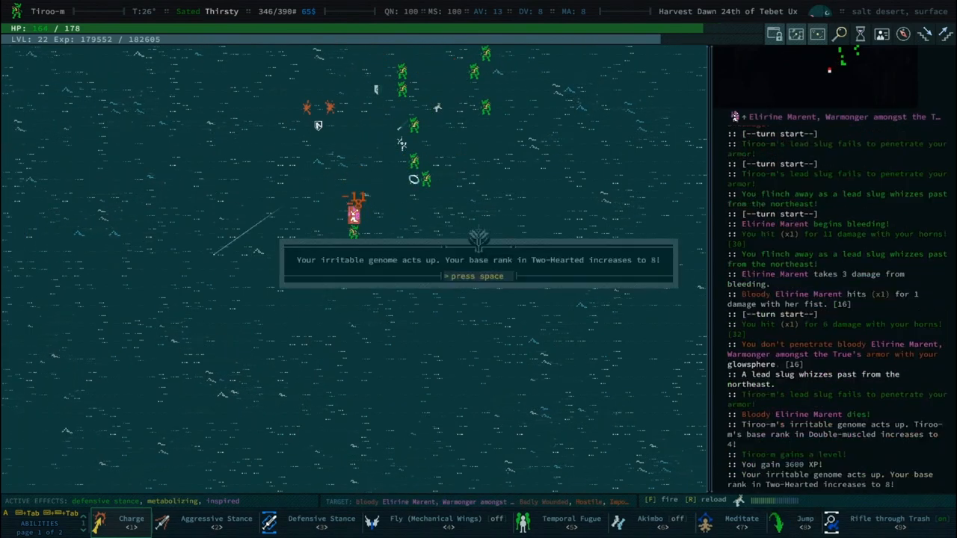
pyautogui.press('space')
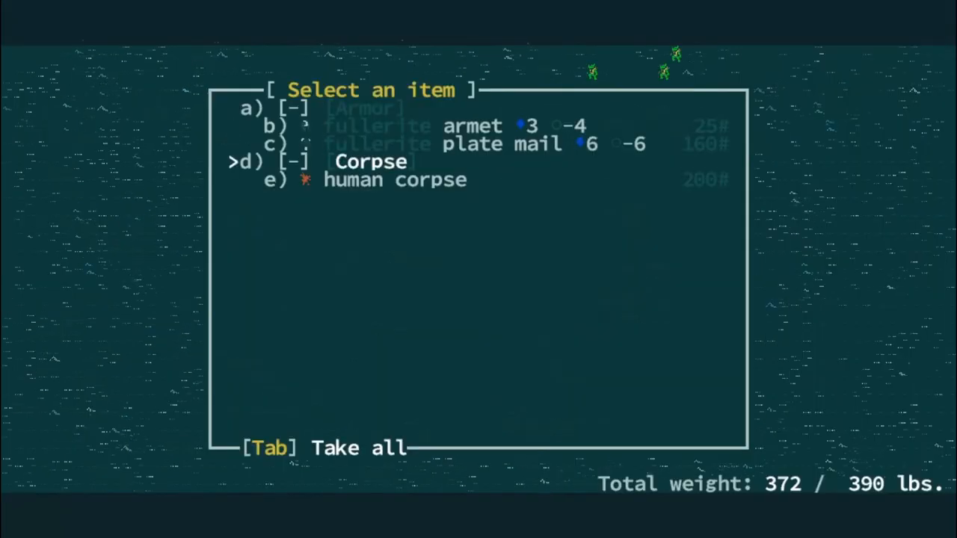
# Cycle to the next loot pile and pick up the glowsphere.
pyautogui.press('Tab')
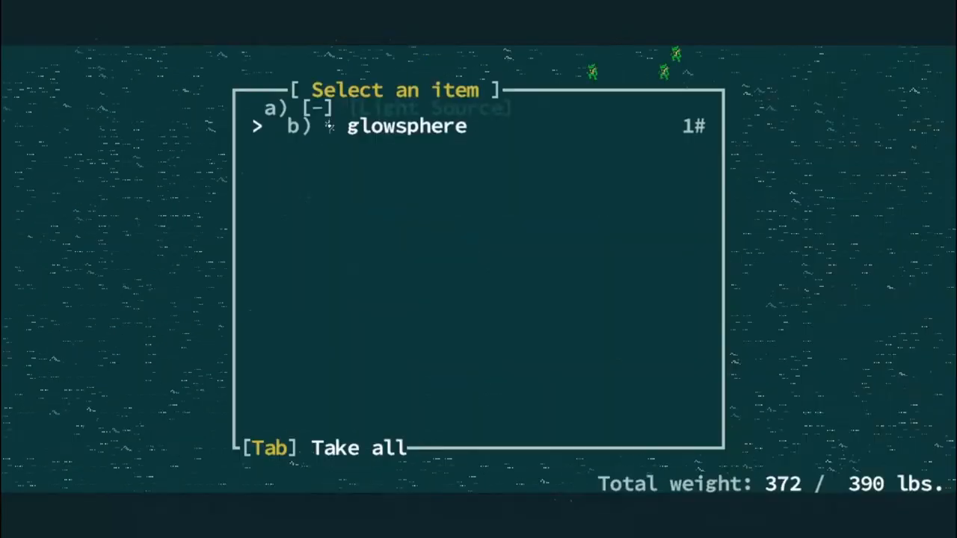
pyautogui.press('Tab')
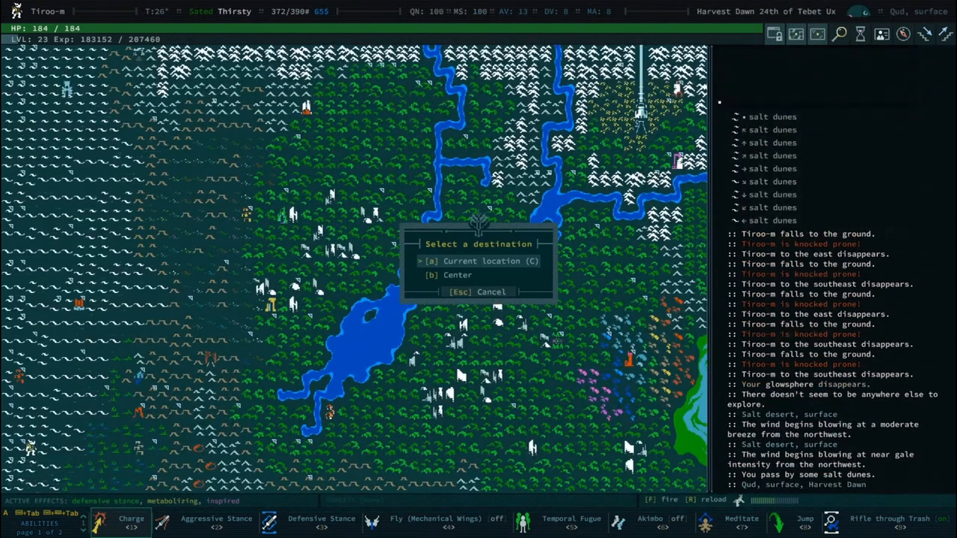
# Travel to the ruins near Hapour, read the Burgundy One-Sided Die history clue, and auto-explore the rest.
pyautogui.click(478, 261)
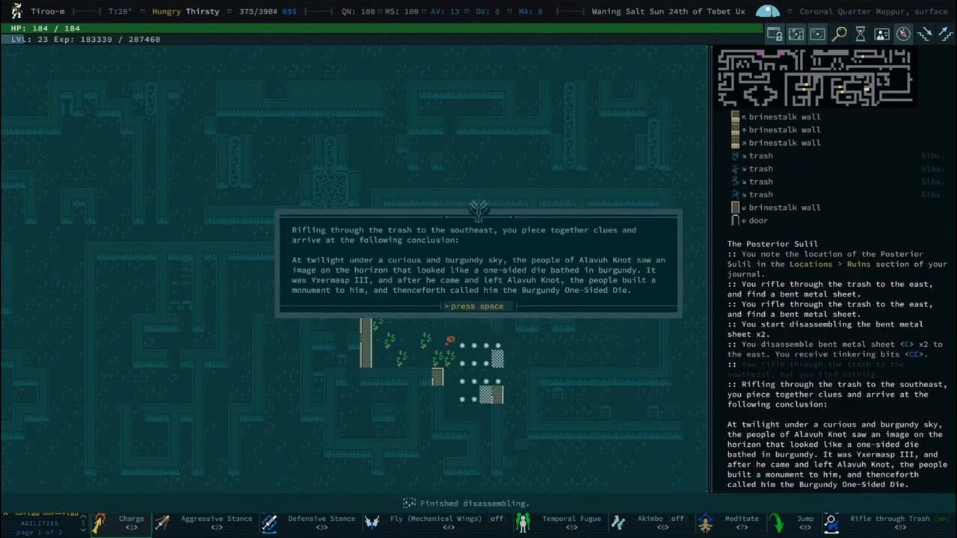
pyautogui.press('space')
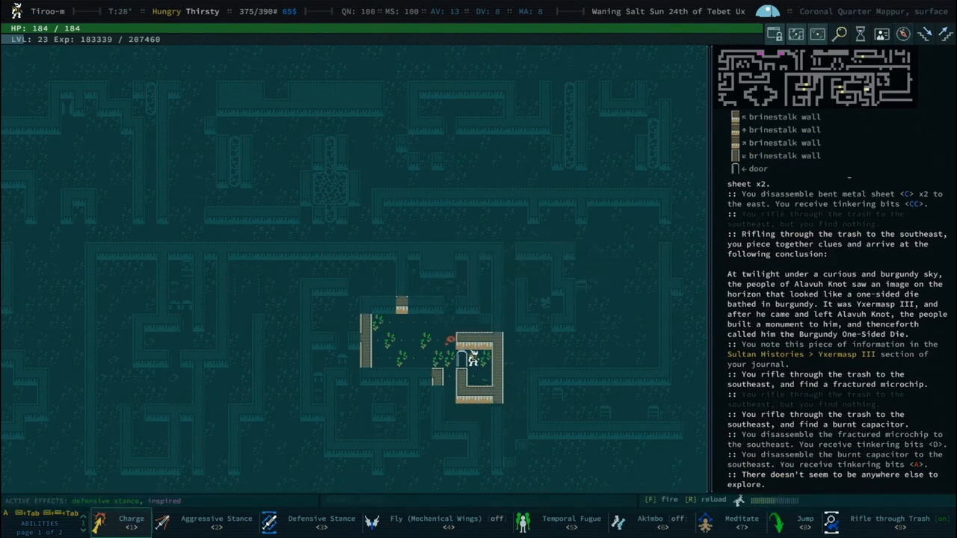
pyautogui.press('down')
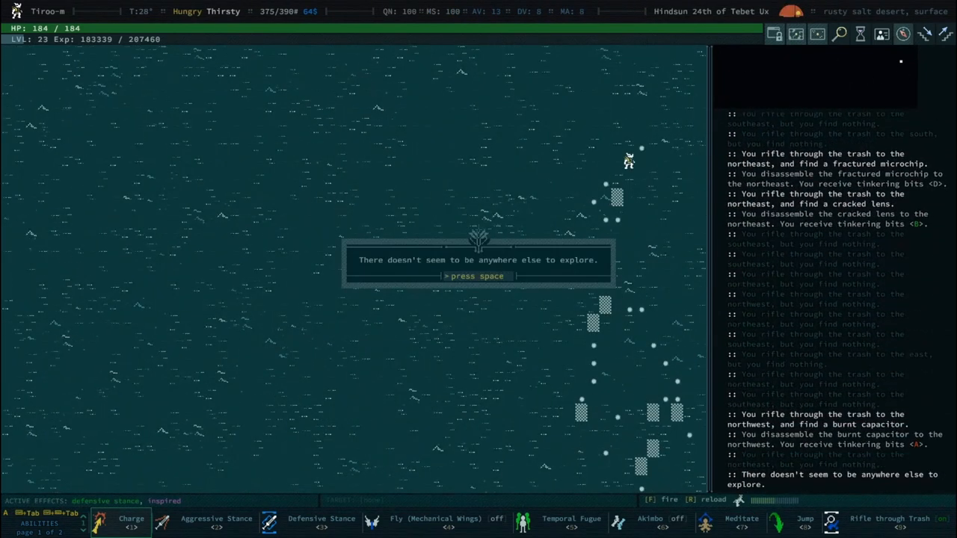
pyautogui.press('space')
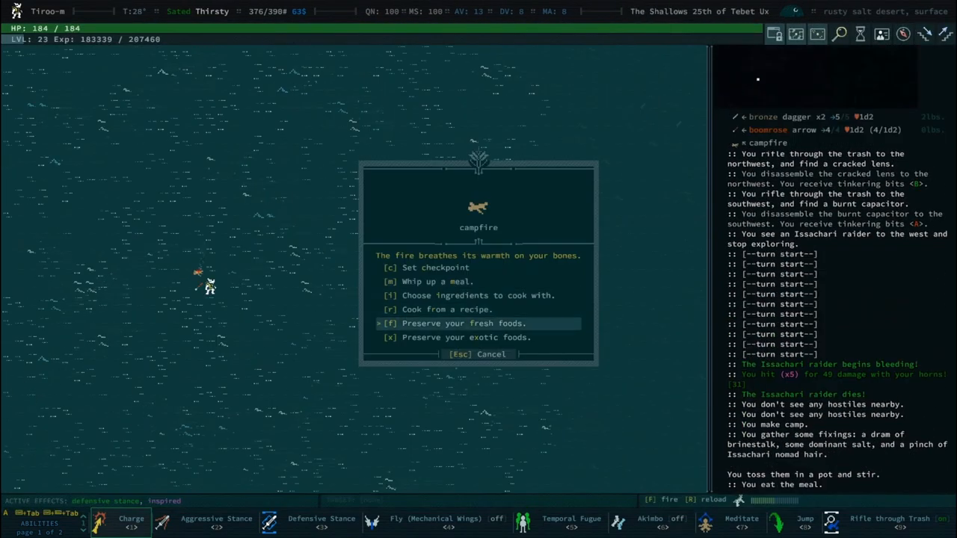
# Cook chosen ingredients into a Meat and Gaster Paste recipe and confirm its inspired effect.
pyautogui.click(394, 295)
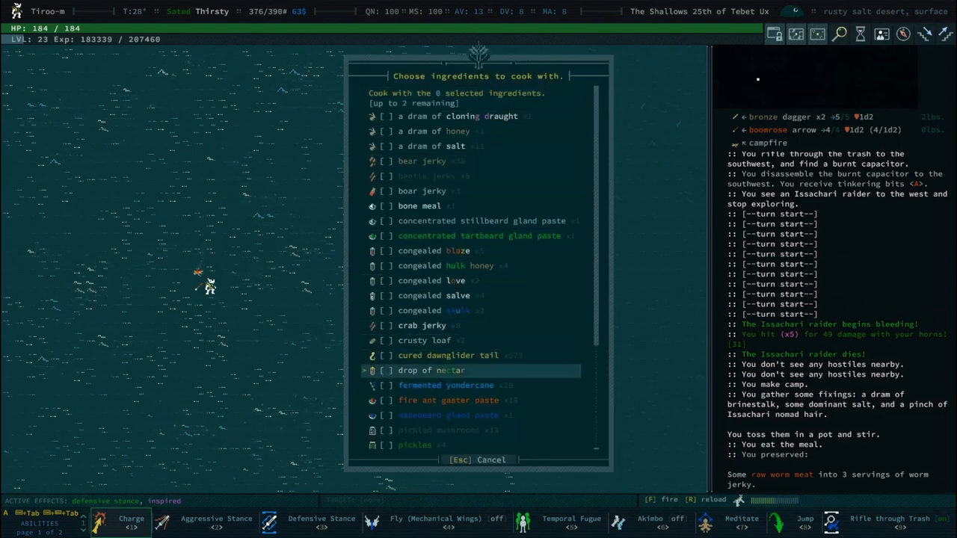
pyautogui.scroll(-3)
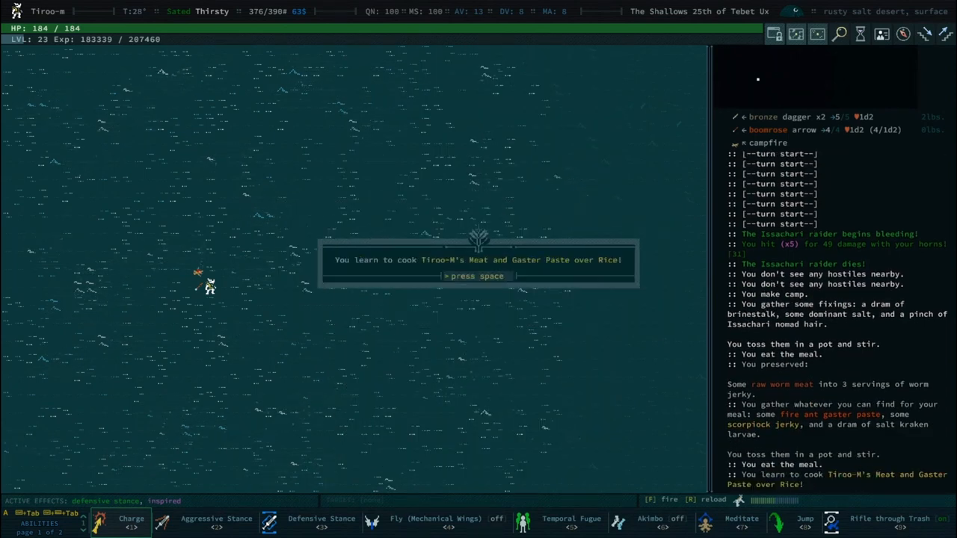
pyautogui.press('space')
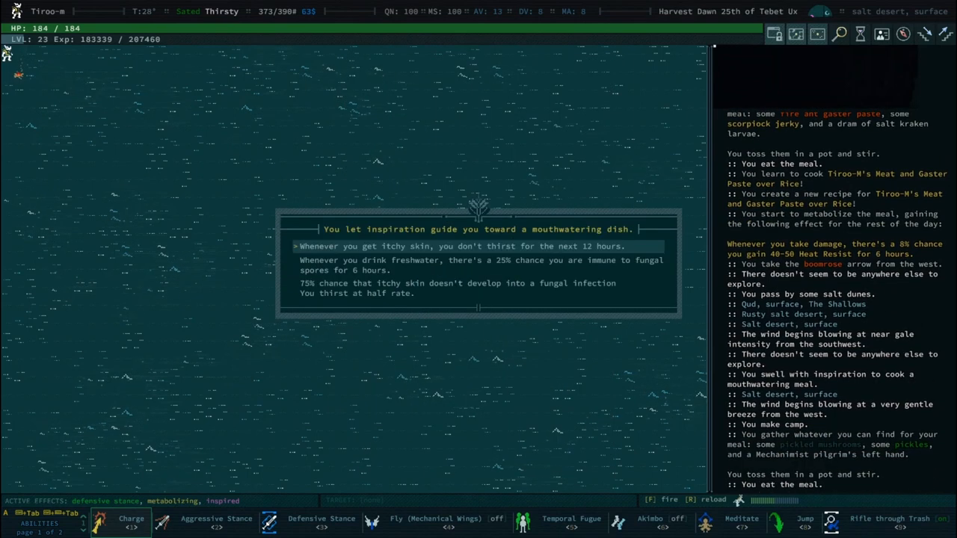
pyautogui.press('Down')
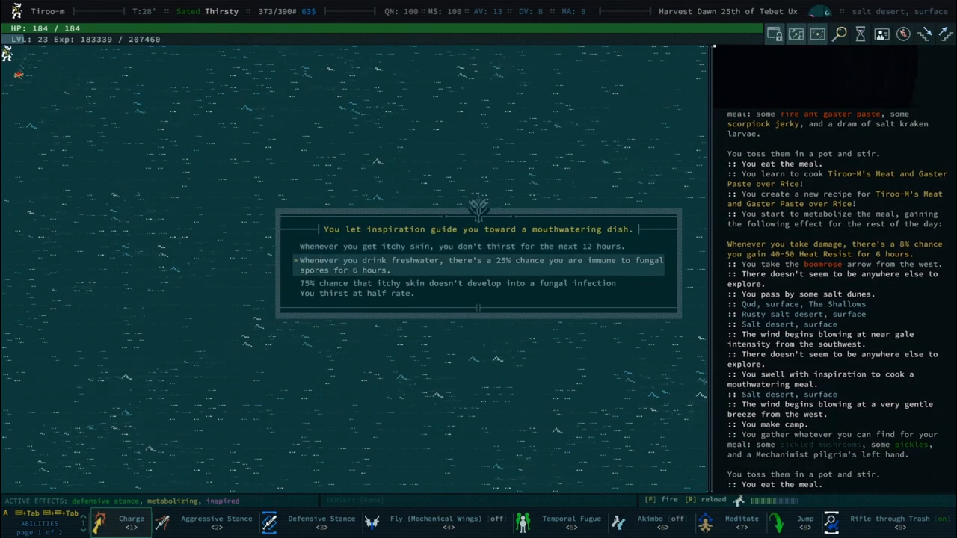
pyautogui.press('up')
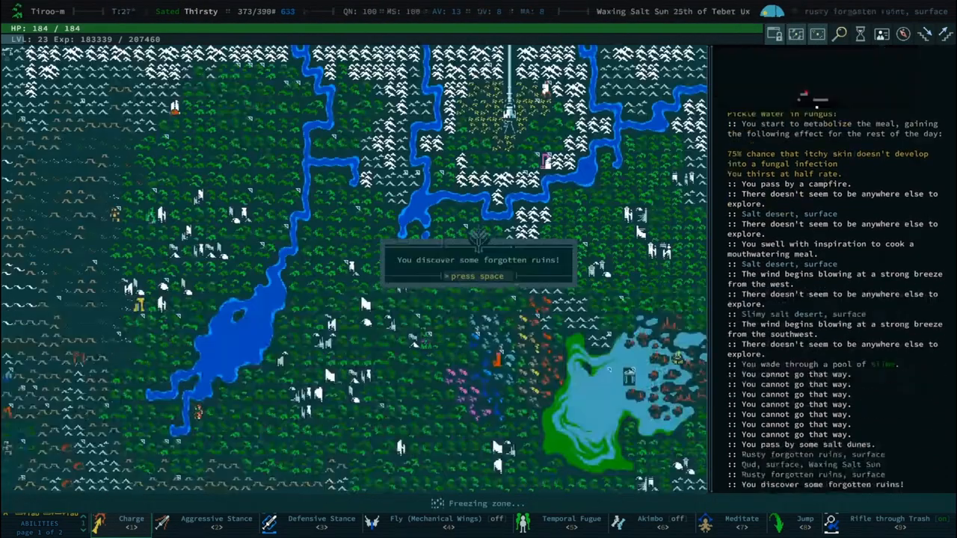
# Acknowledge the forgotten ruins discovery and dismiss the Yxermasp V shrine description.
pyautogui.press('space')
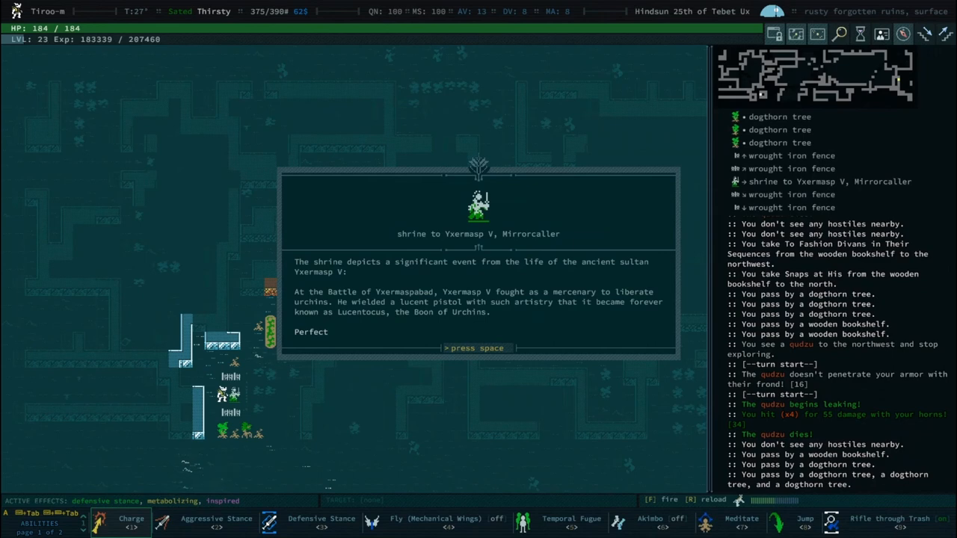
pyautogui.press('space')
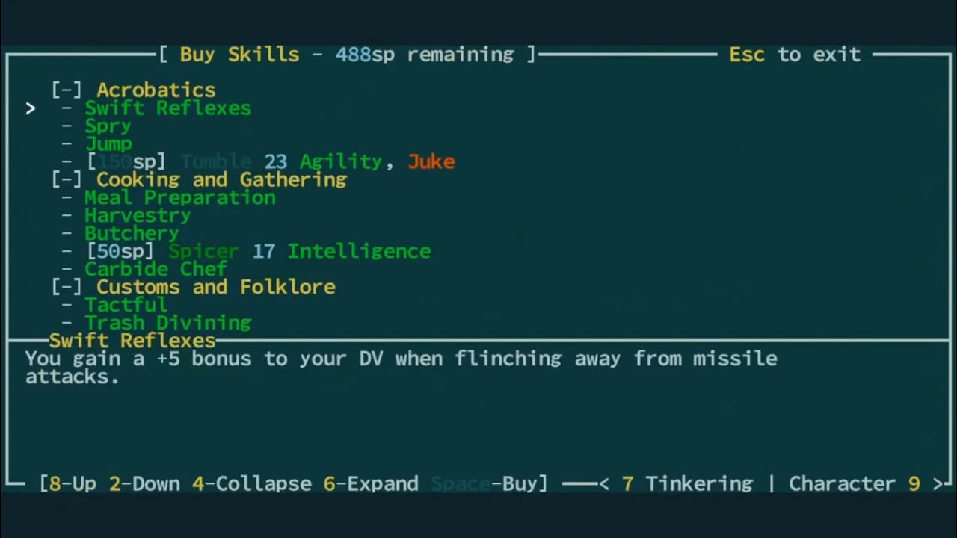
# Buy Tinker II, spending skill points down to 238 sp, and pick a free schematic data disk.
pyautogui.press('space')
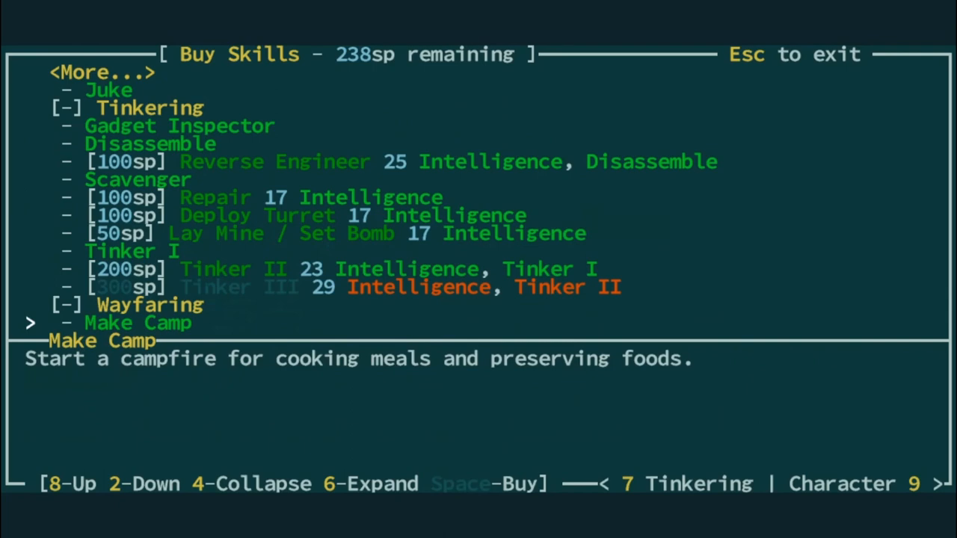
pyautogui.press('8')
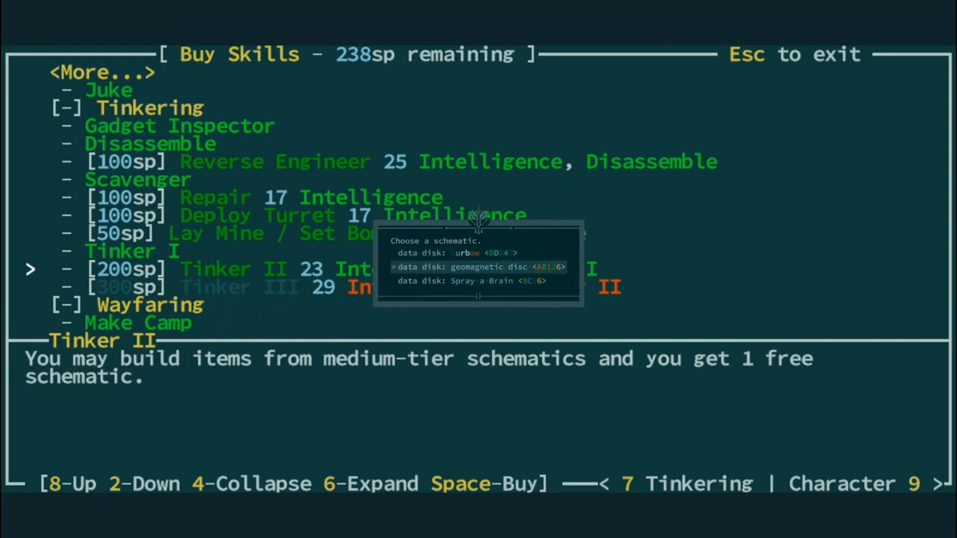
pyautogui.press('Down')
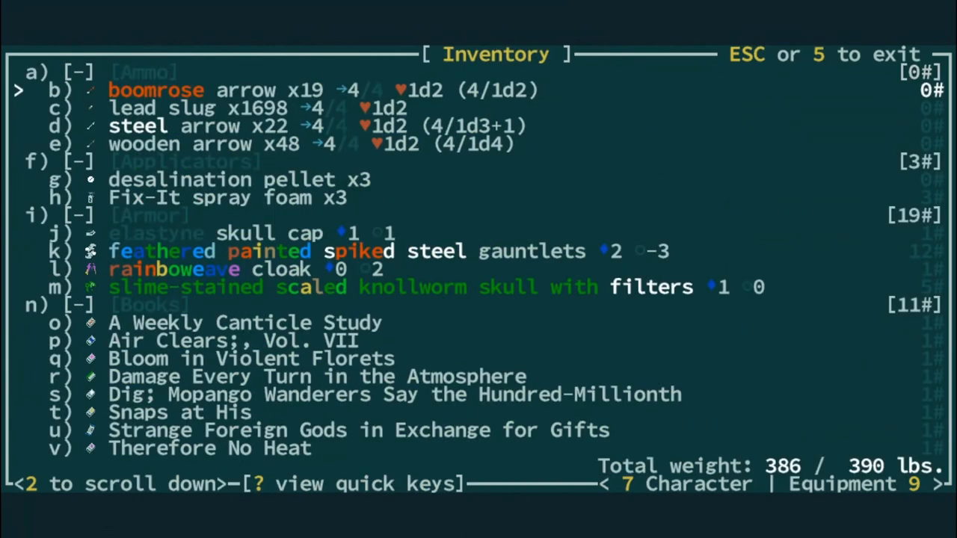
# Learn the blueprints on the carried data disks, including geomagnetic discs.
pyautogui.scroll(-3)
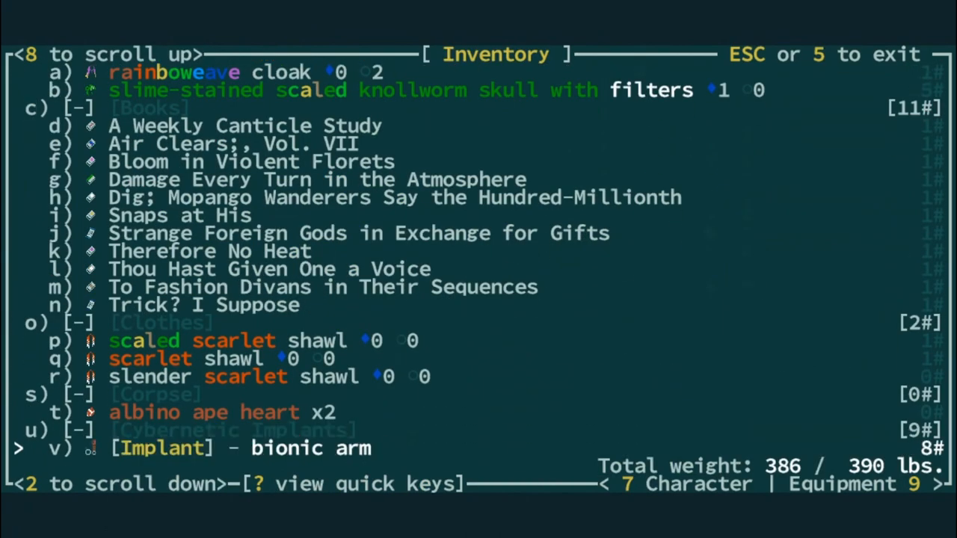
pyautogui.scroll(-3)
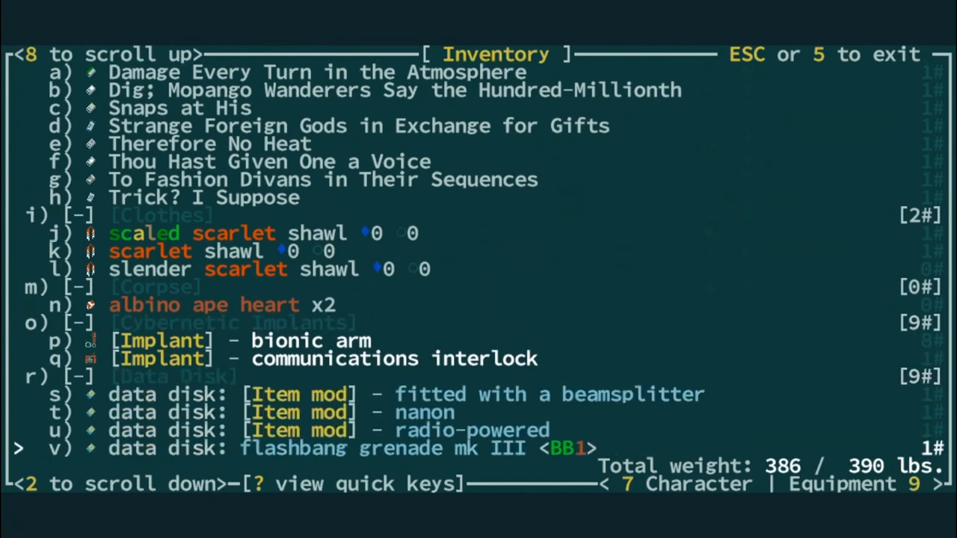
pyautogui.scroll(-3)
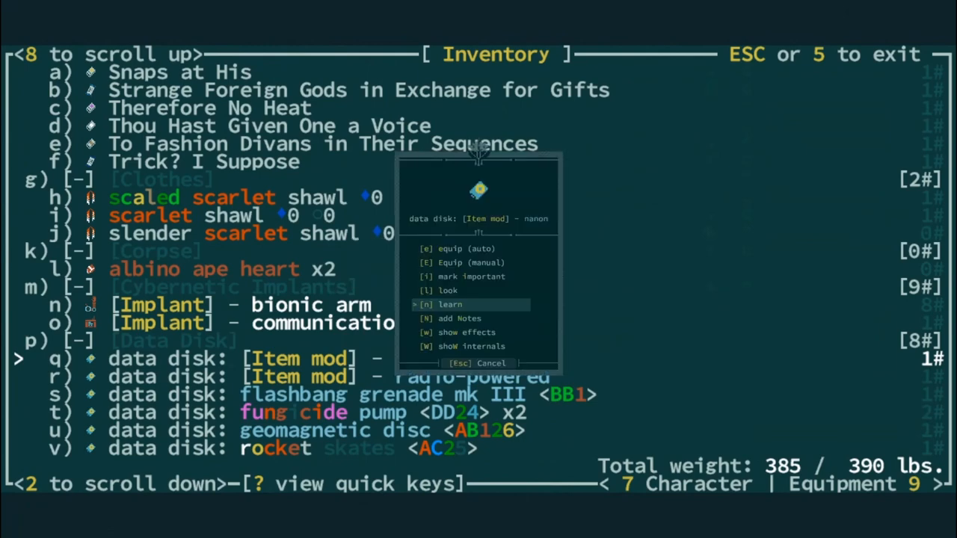
pyautogui.click(450, 305)
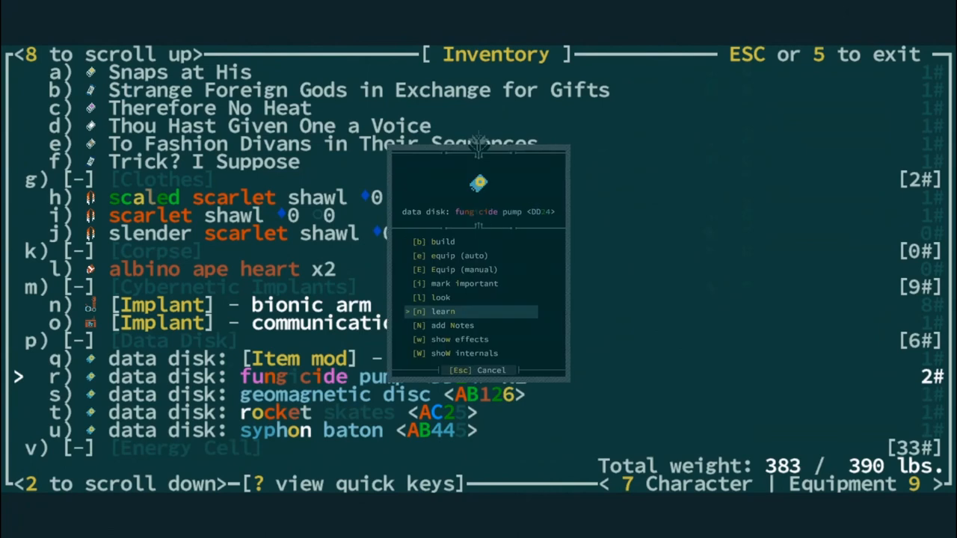
pyautogui.click(443, 311)
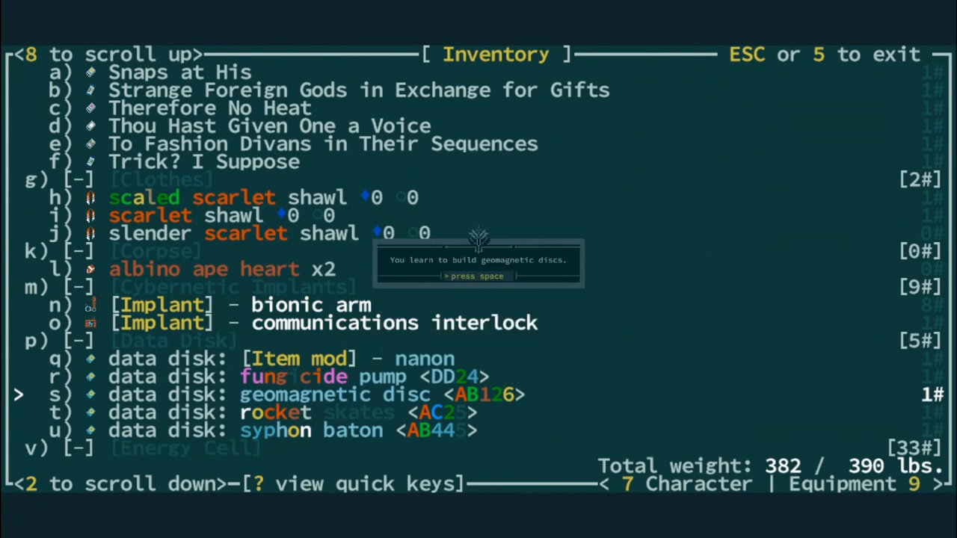
pyautogui.press('space')
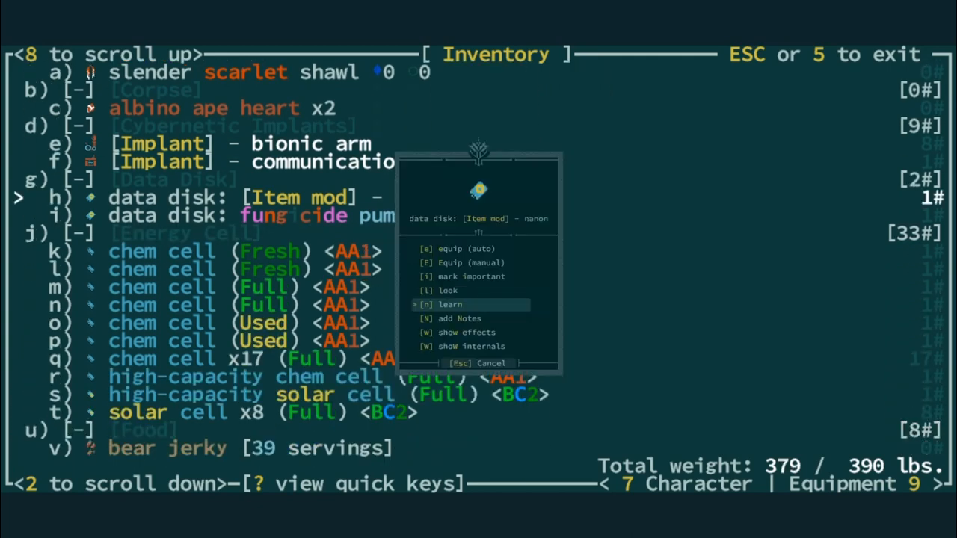
# Read the nanon item-mod disk description, which requires Tinker III.
pyautogui.click(448, 305)
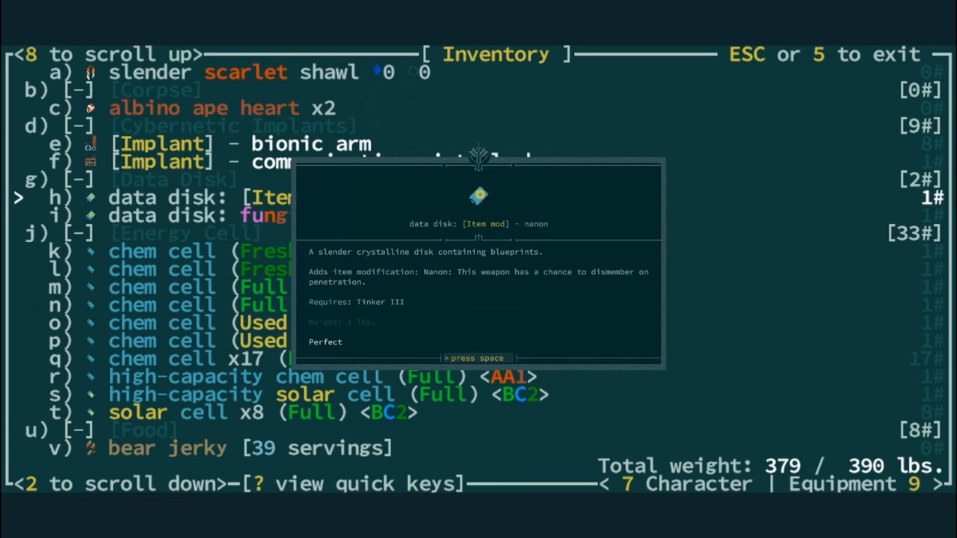
pyautogui.press('space')
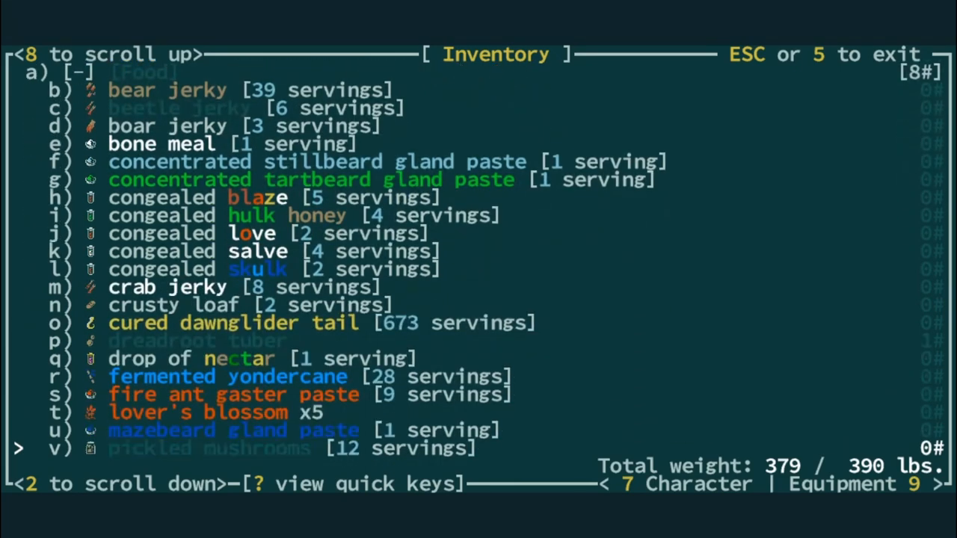
pyautogui.scroll(-3)
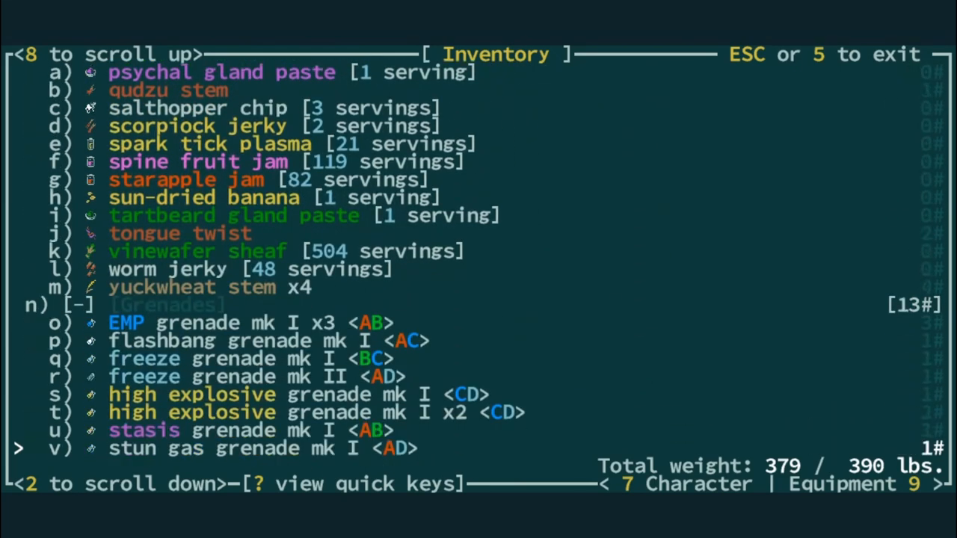
pyautogui.scroll(-3)
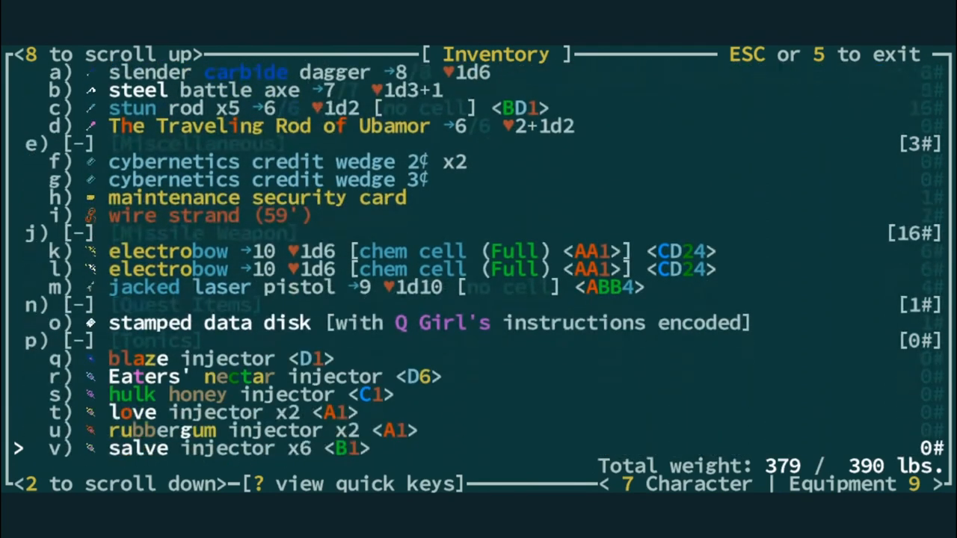
pyautogui.scroll(-3)
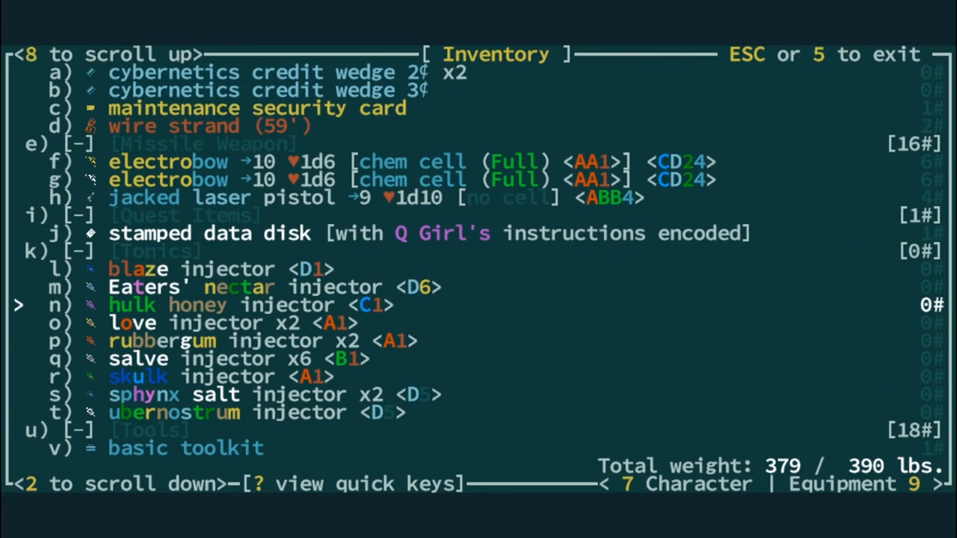
pyautogui.scroll(-3)
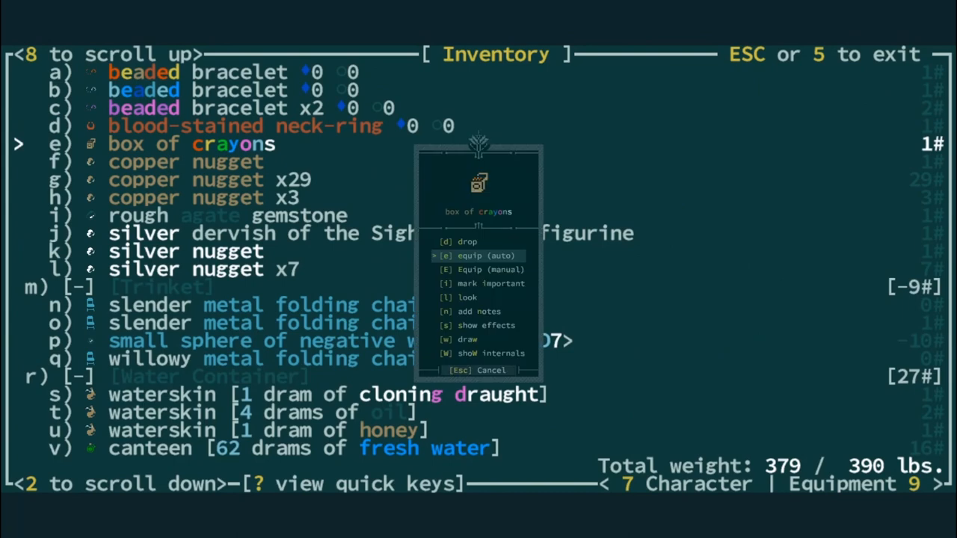
# Draw a picture with the box of crayons named 'The Kesil Face'.
pyautogui.click(466, 338)
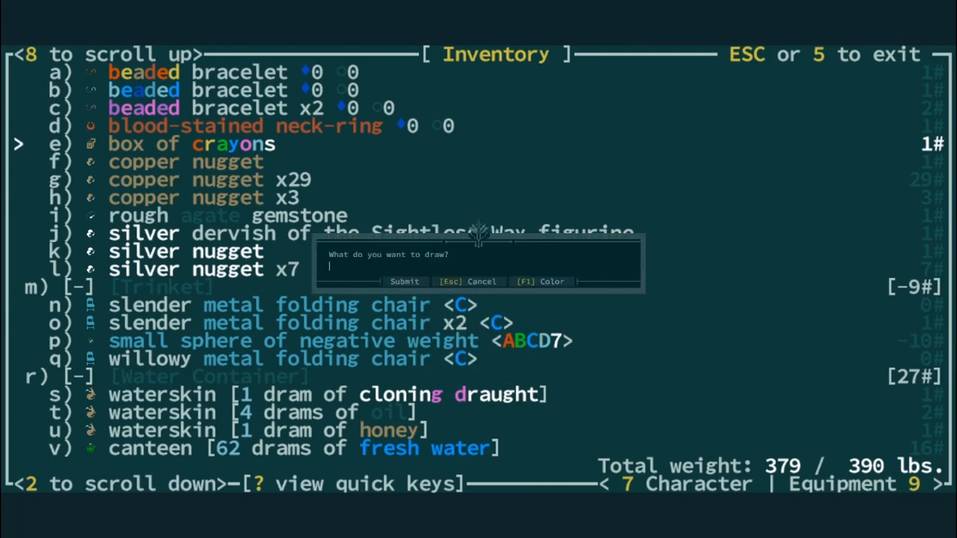
pyautogui.write('The Kes')
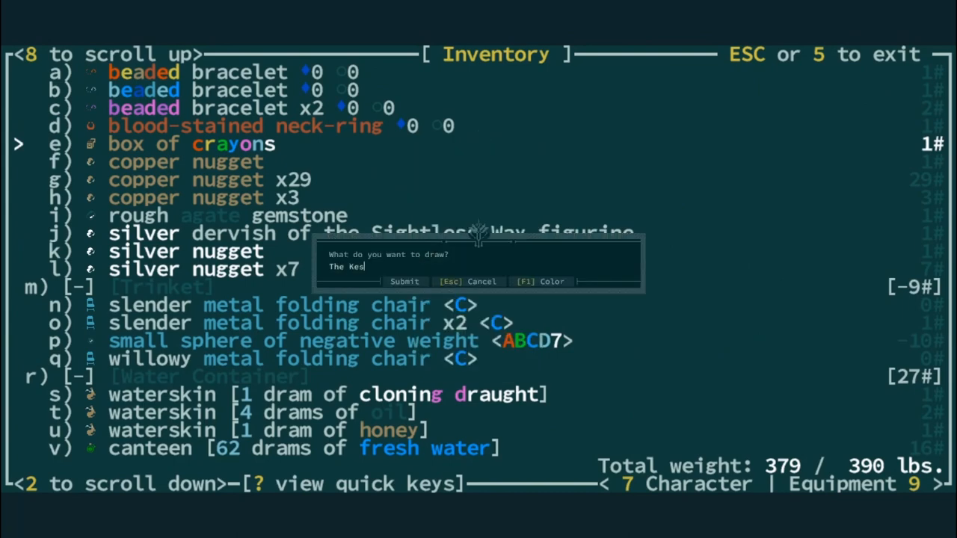
pyautogui.write('il Face')
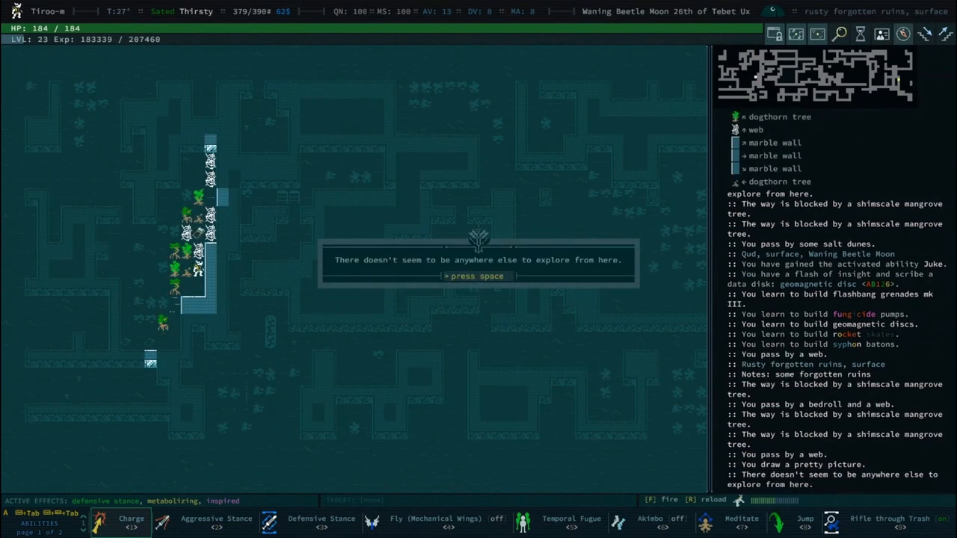
# Dismiss the 'nowhere else to explore' message after auto-exploring the ruins.
pyautogui.press('space')
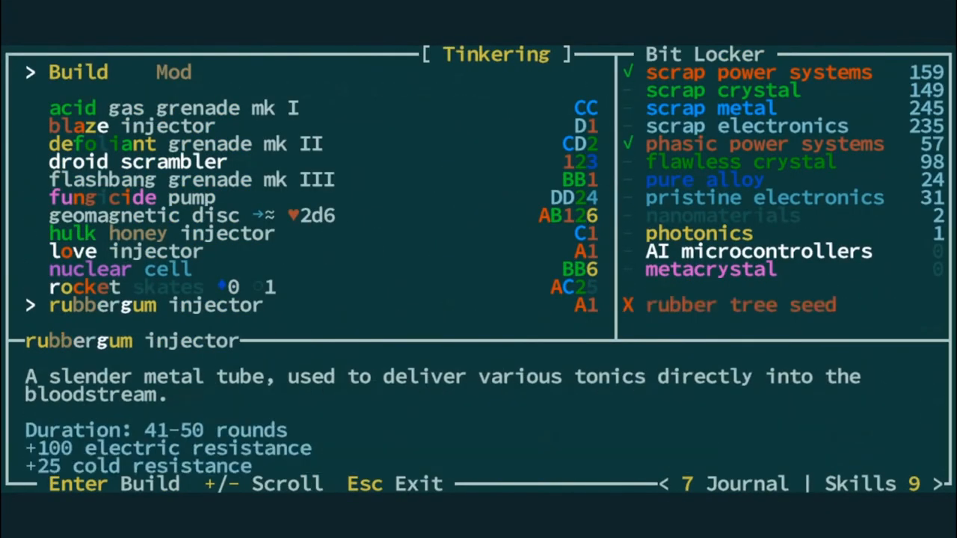
# Scroll through the tinkering recipe list on the Build tab.
pyautogui.scroll(-3)
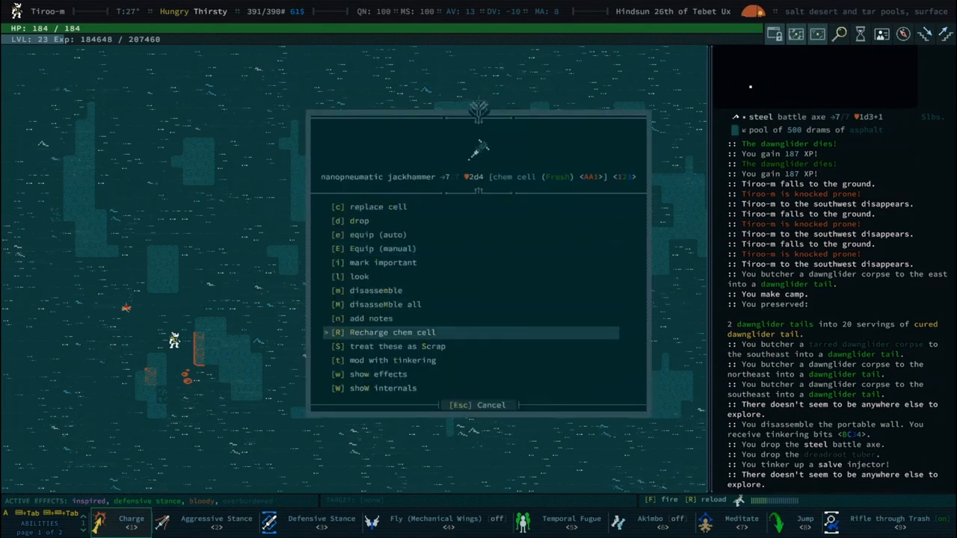
# Recharge the chem cell powering the nanopneumatic jackhammer.
pyautogui.click(392, 332)
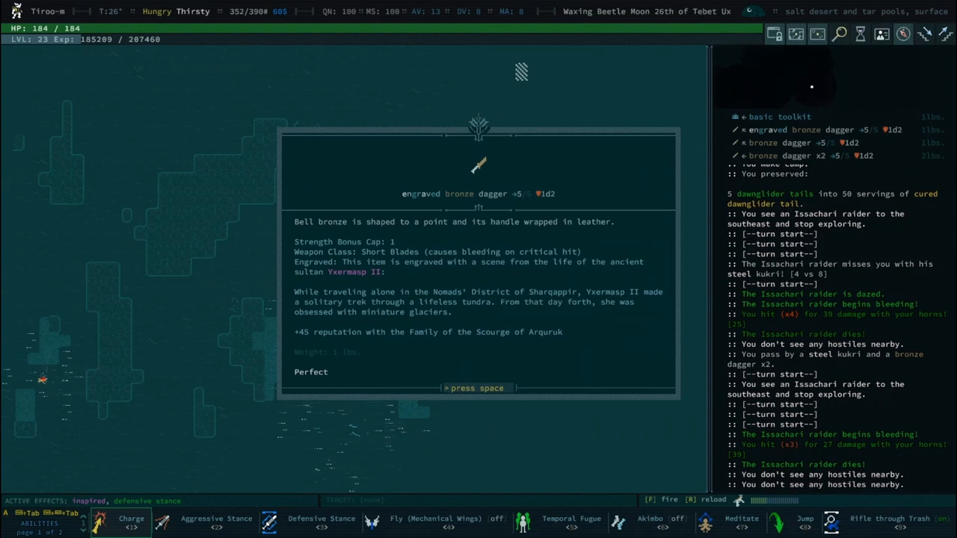
# Close the engraved bronze dagger's Yxermasp II description.
pyautogui.press('space')
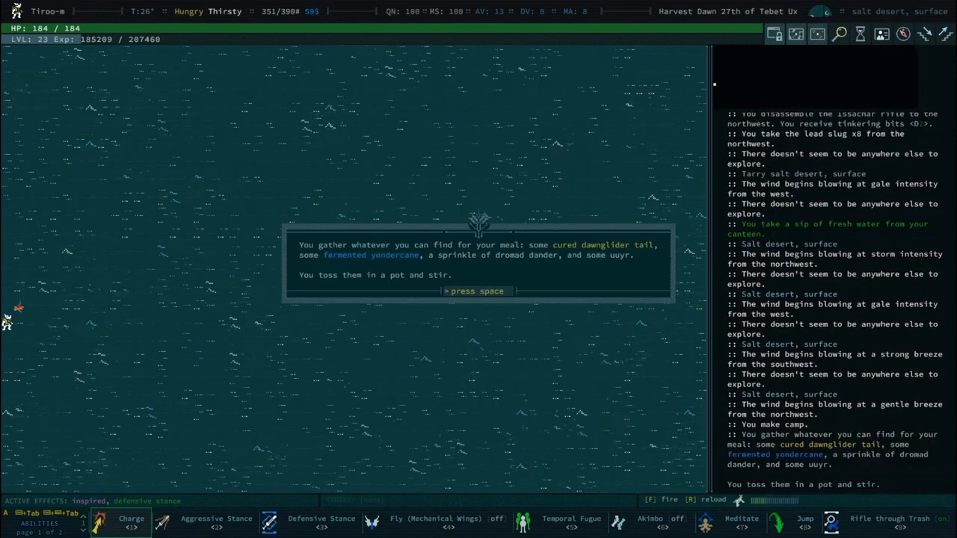
# Cook dawnglider tail with fermented yondercane, choosing the fire-damage teleport effect, learning a new recipe.
pyautogui.press('space')
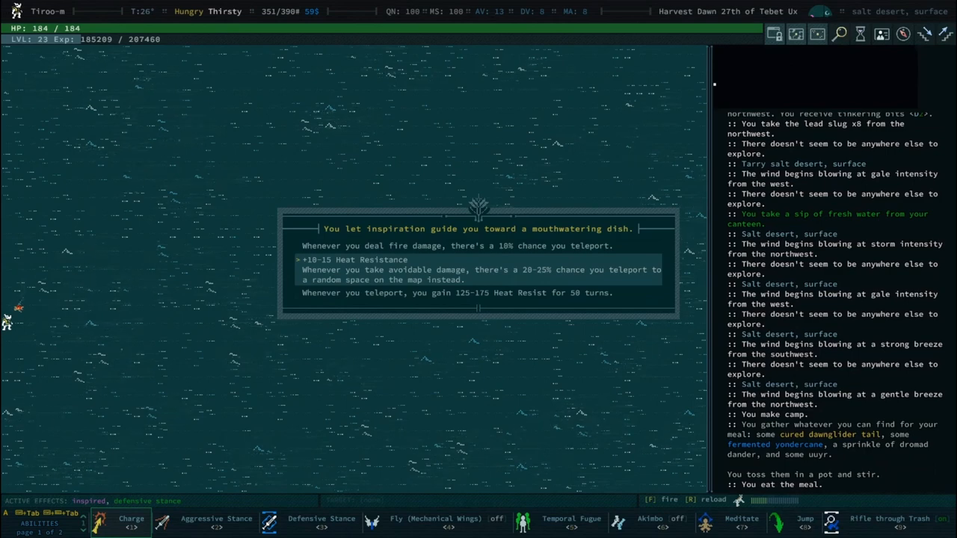
pyautogui.press('Space')
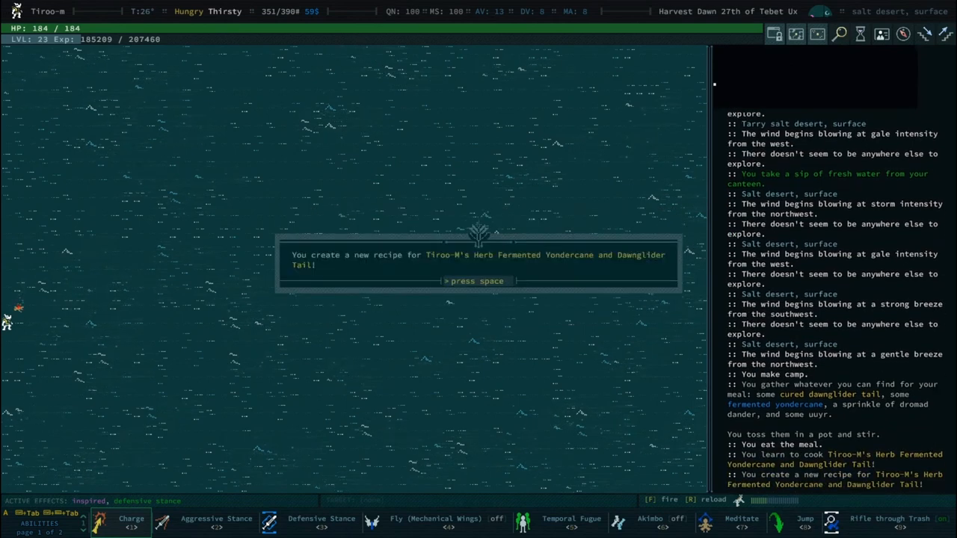
pyautogui.press('space')
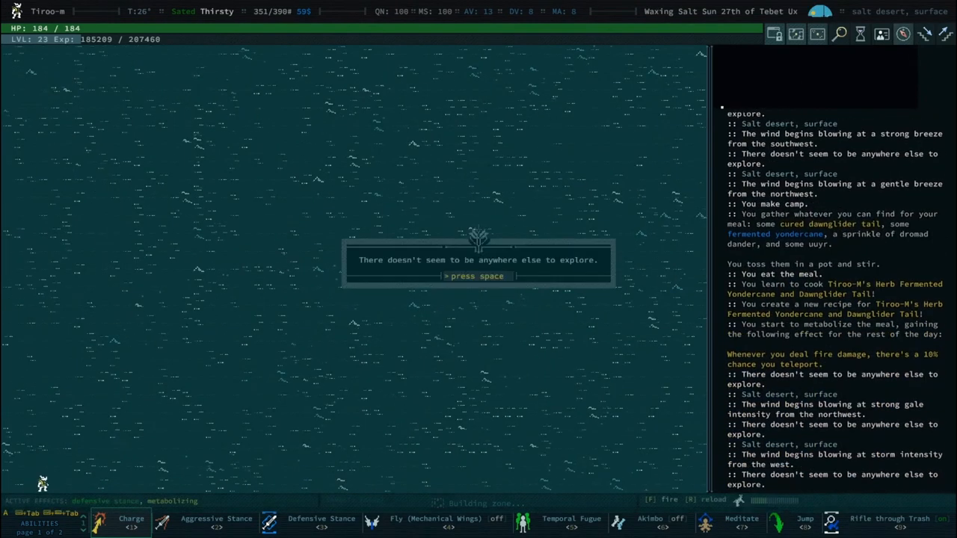
pyautogui.press('space')
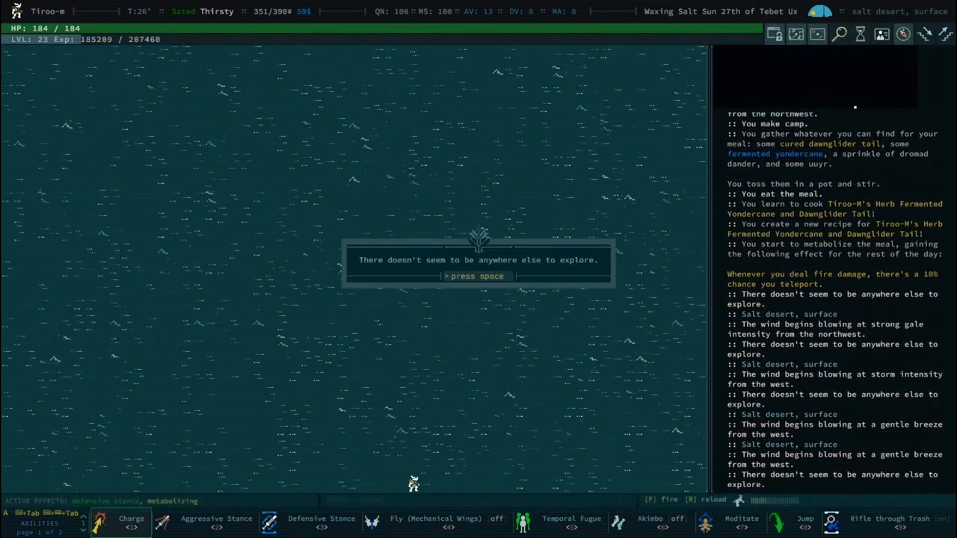
pyautogui.press('space')
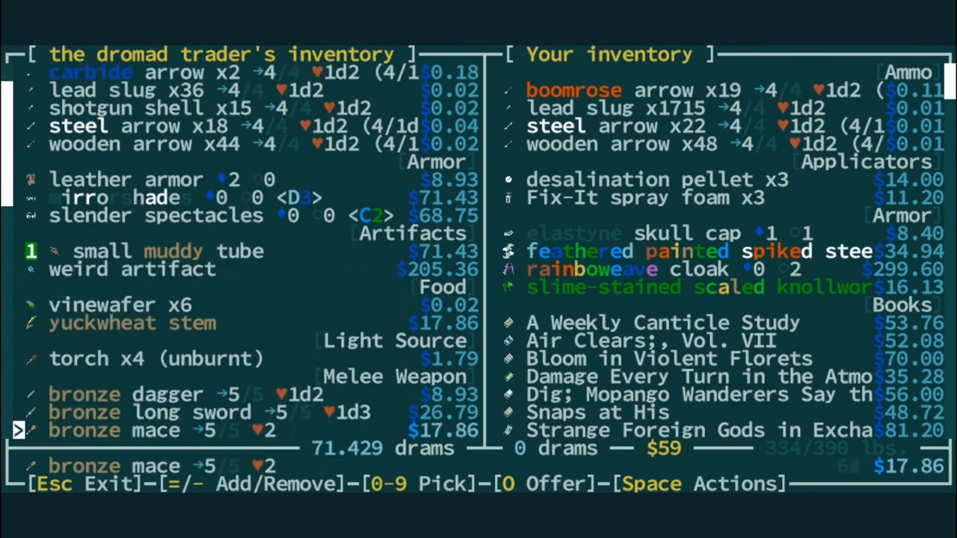
# Finish selling to the dromad trader and bring up the equipment overview.
pyautogui.scroll(-3)
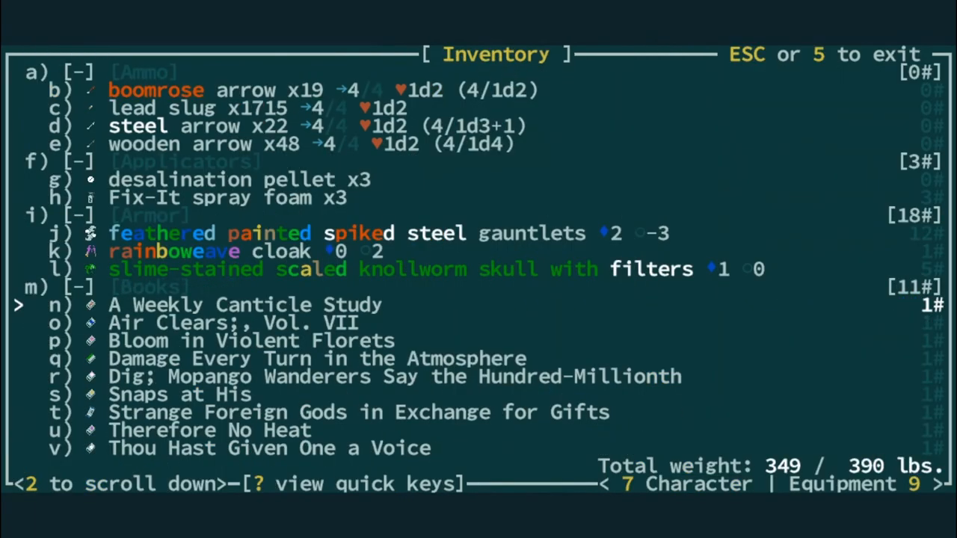
pyautogui.press('Escape')
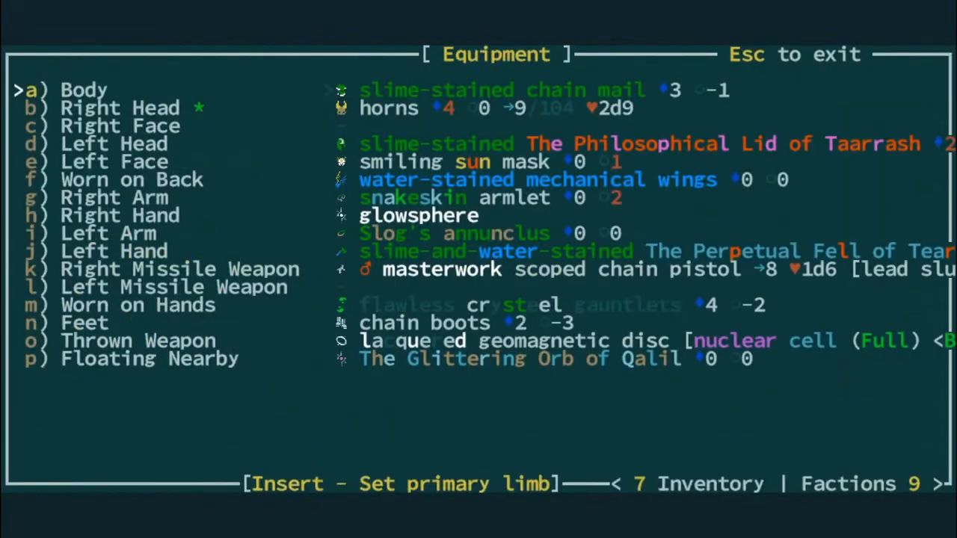
# Leave the equipment overview and dismiss the nothing-left-to-explore notice on the salt desert.
pyautogui.press('Escape')
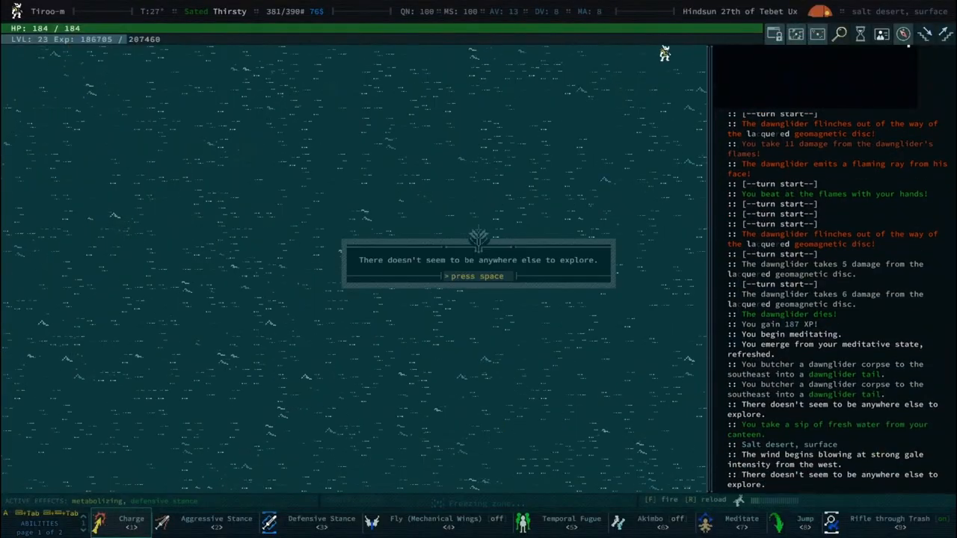
pyautogui.press('space')
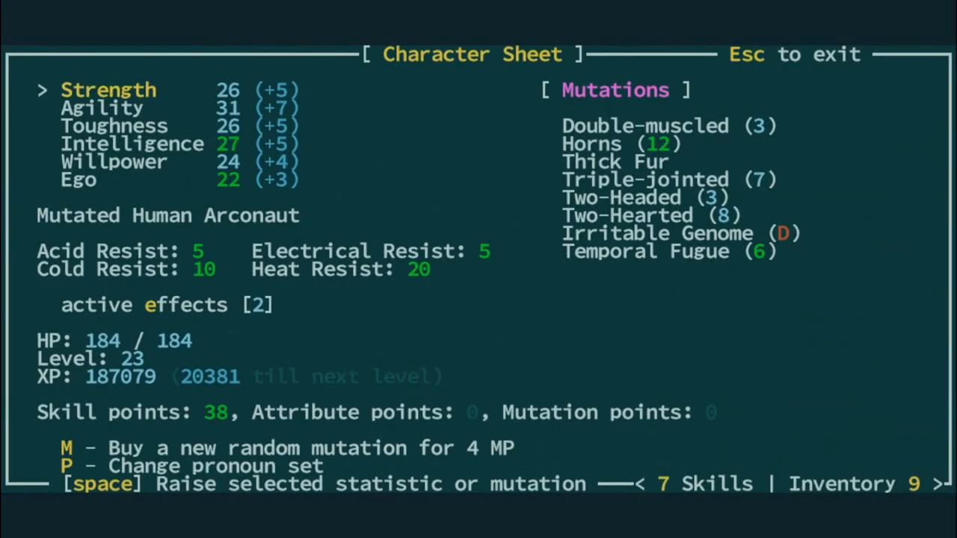
# Close the character sheet and clear the frog reputation and overweight notices for the gaslight kris.
pyautogui.press('Escape')
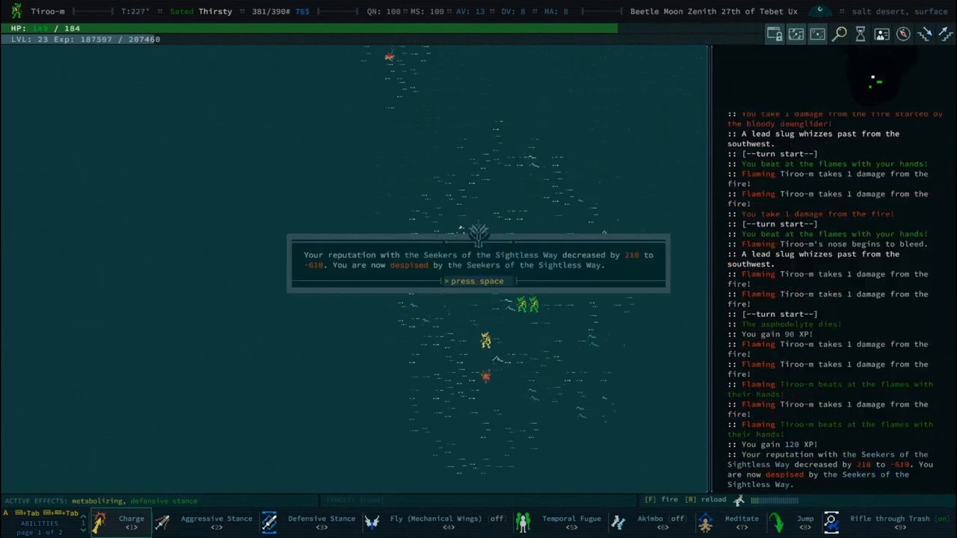
pyautogui.press('space')
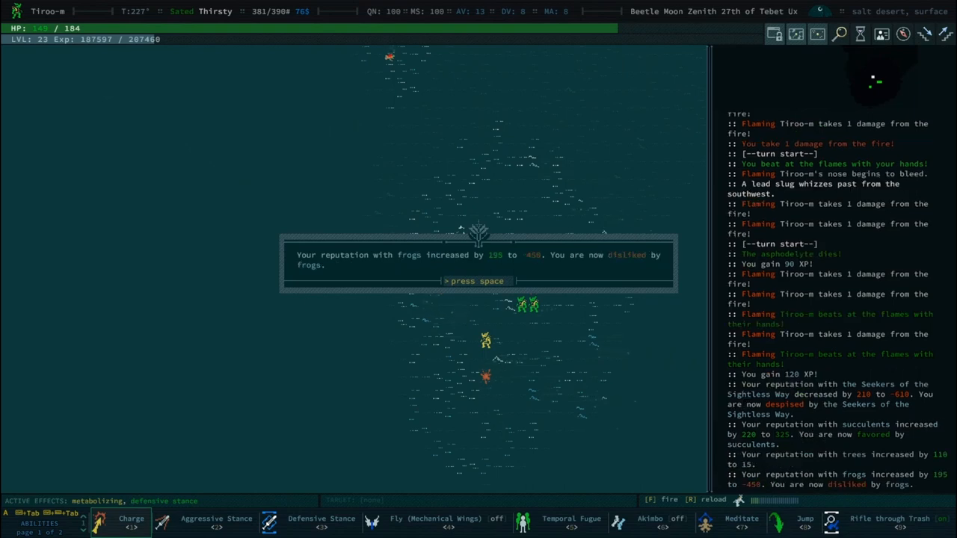
pyautogui.press('space')
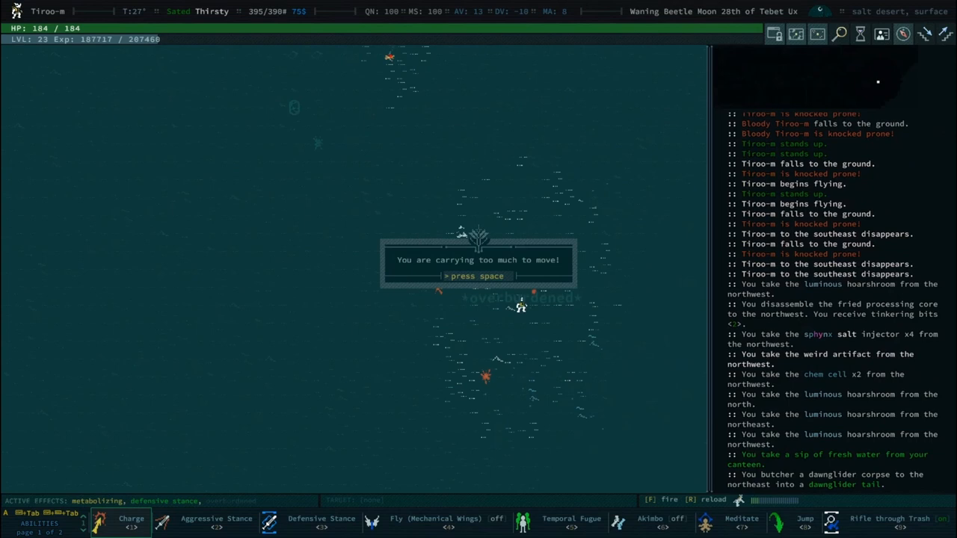
pyautogui.press('space')
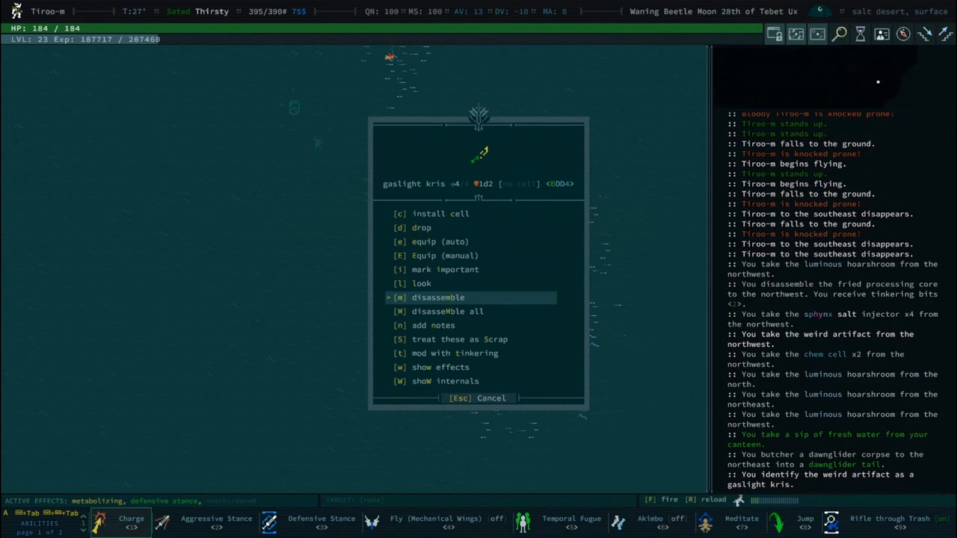
# Install a chem cell to power the gaslight kris.
pyautogui.click(440, 213)
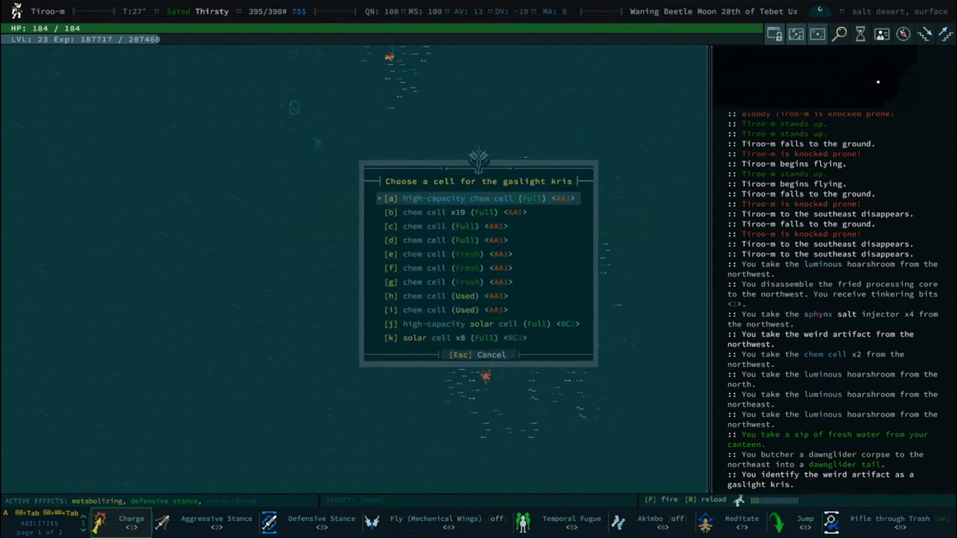
pyautogui.click(401, 197)
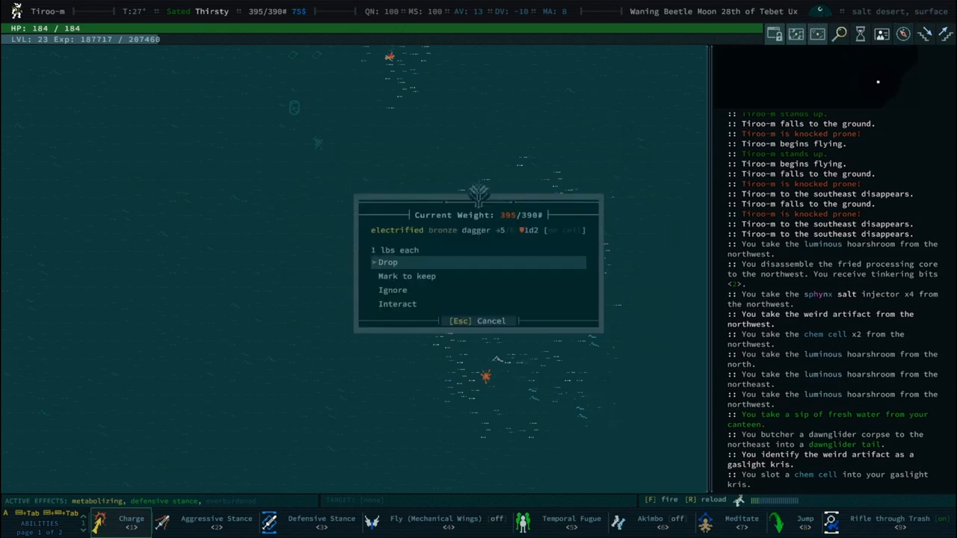
# Drop the electrified and flaming bronze daggers and all 5 dawnglider tails.
pyautogui.click(389, 261)
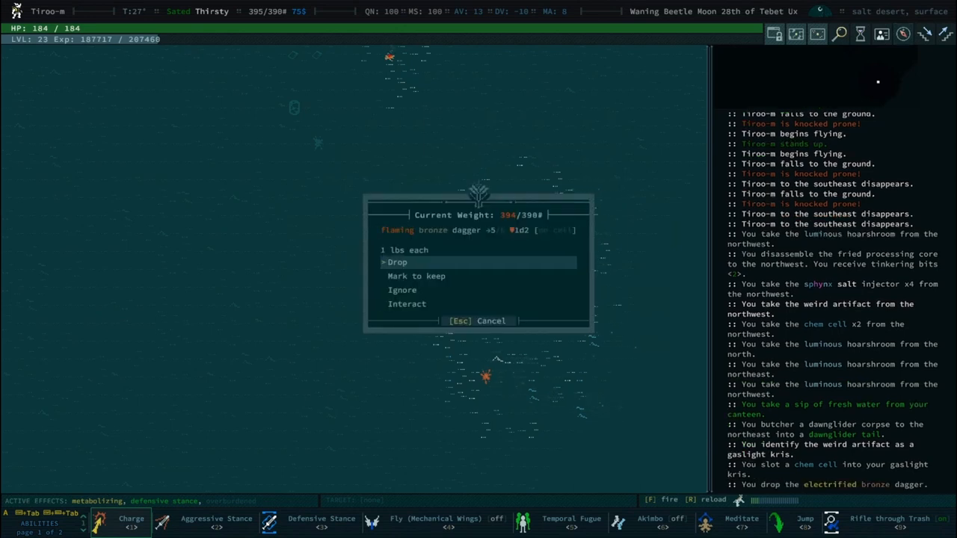
pyautogui.click(398, 261)
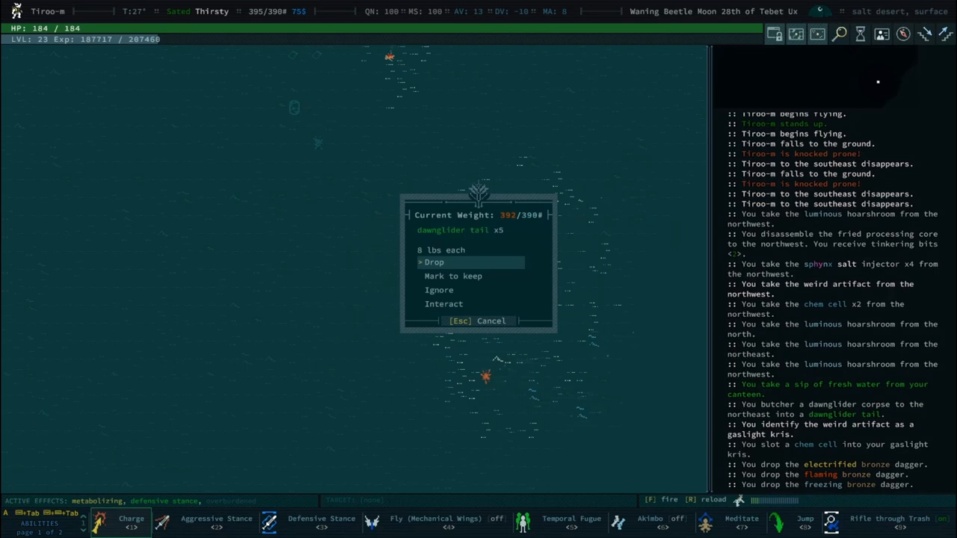
pyautogui.click(434, 262)
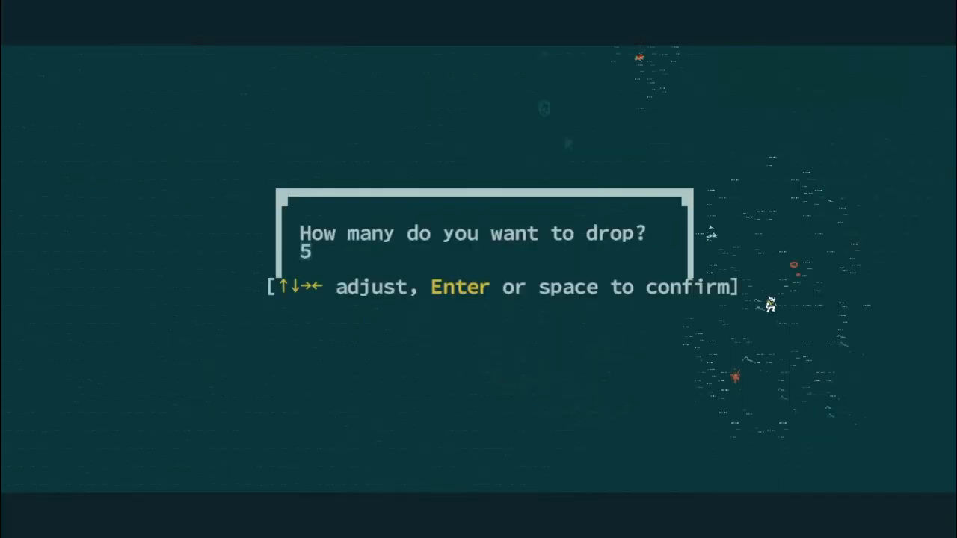
pyautogui.press('enter')
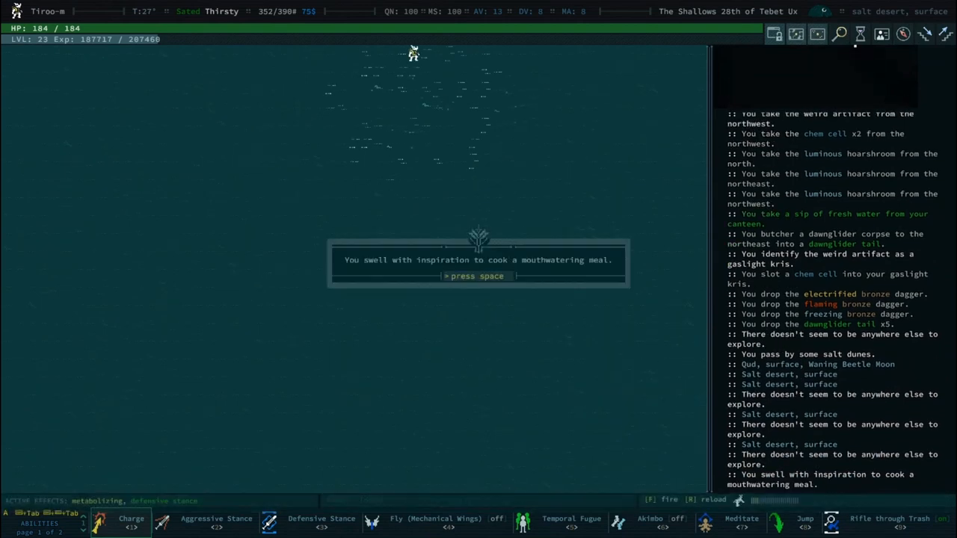
# Dismiss the cooking inspiration and lair notes while exploring Cranial Spot Sailruk.
pyautogui.press('space')
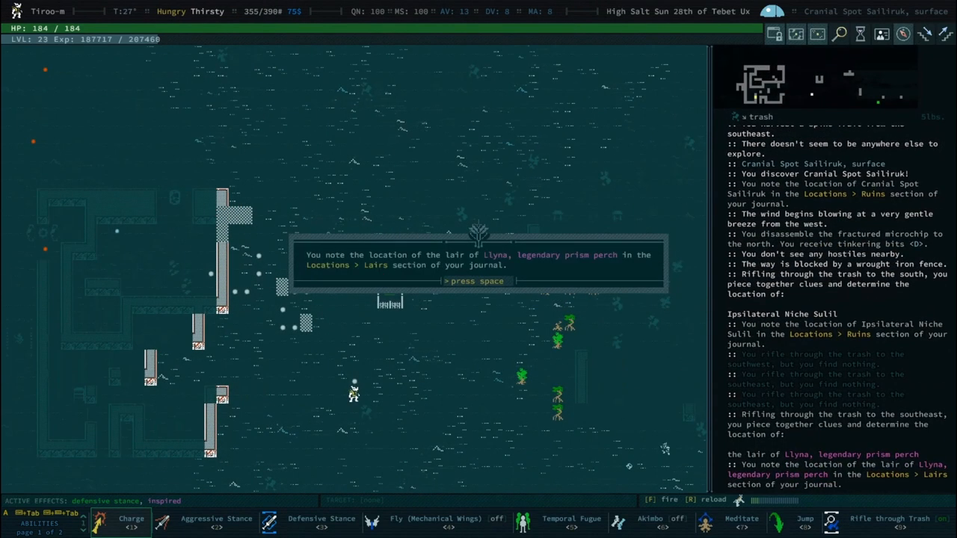
pyautogui.press('space')
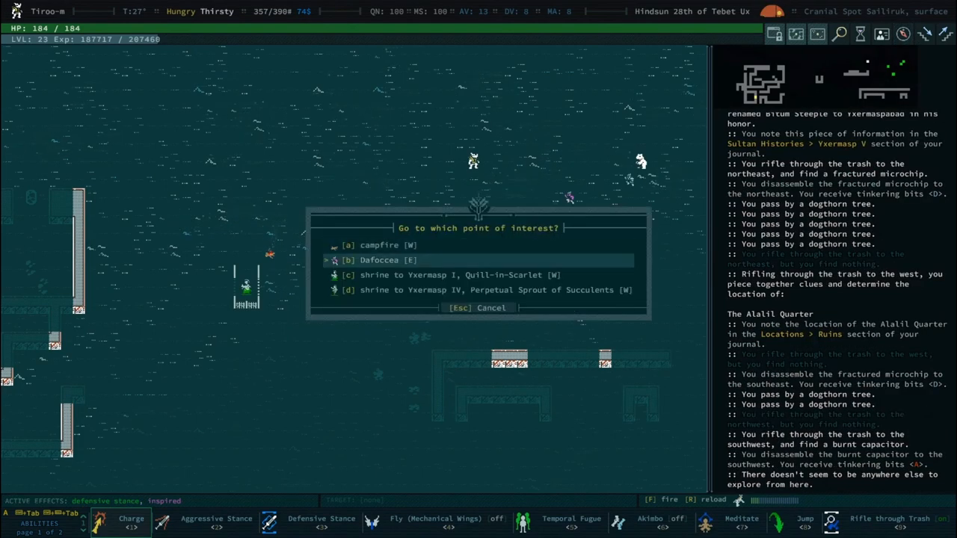
# Travel to the tinker Dafoccea, browse her wares, and return to her conversation.
pyautogui.click(387, 260)
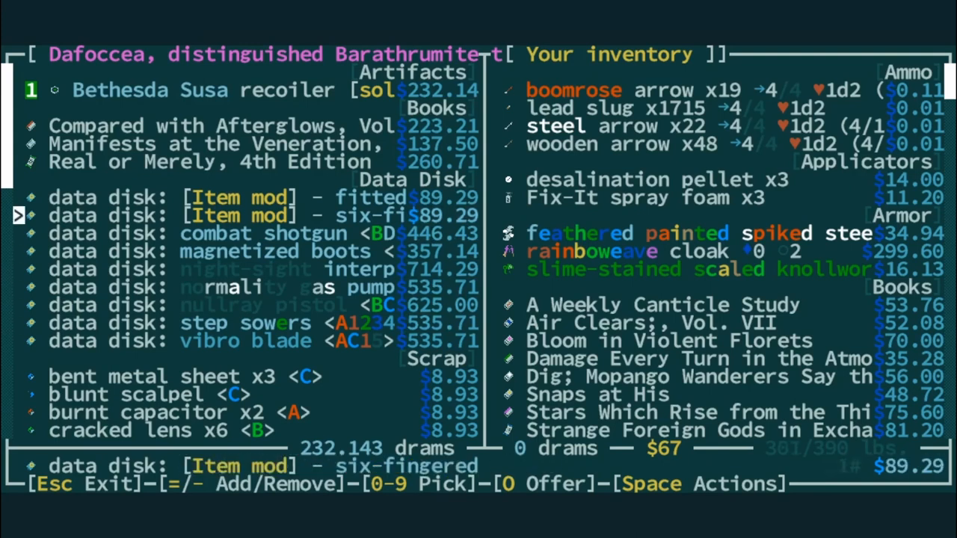
pyautogui.press('Down')
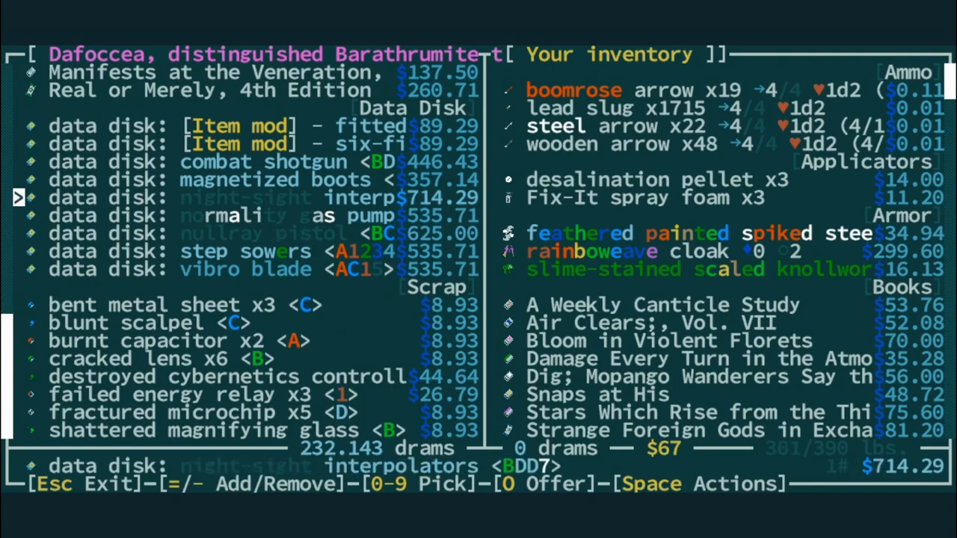
pyautogui.press('1')
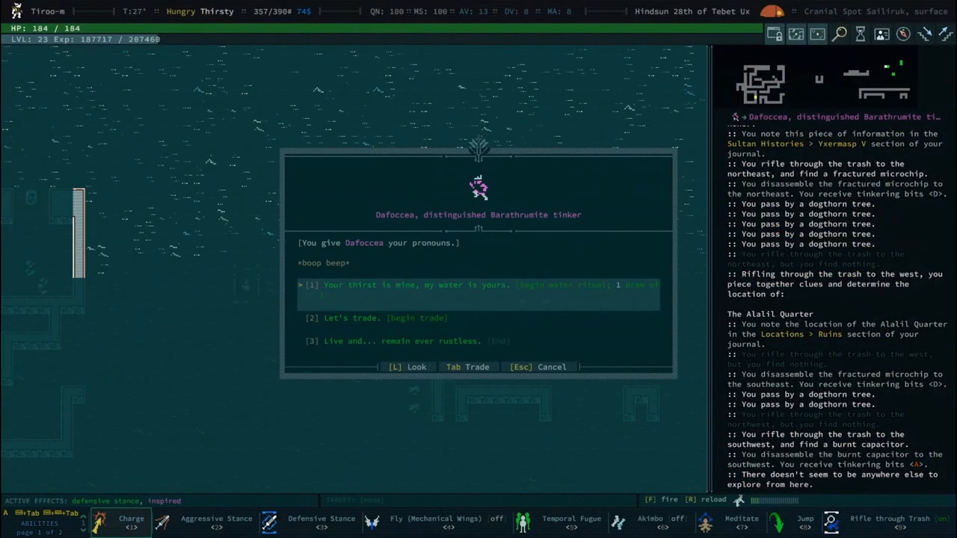
# Perform the water ritual with Dafoccea, learn the scaled mod, and open her trade screen.
pyautogui.click(478, 284)
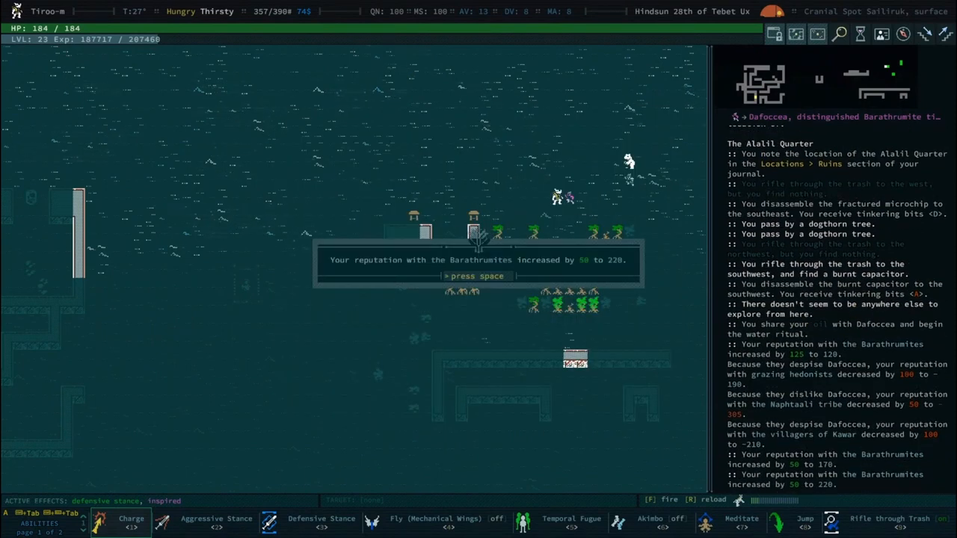
pyautogui.press('space')
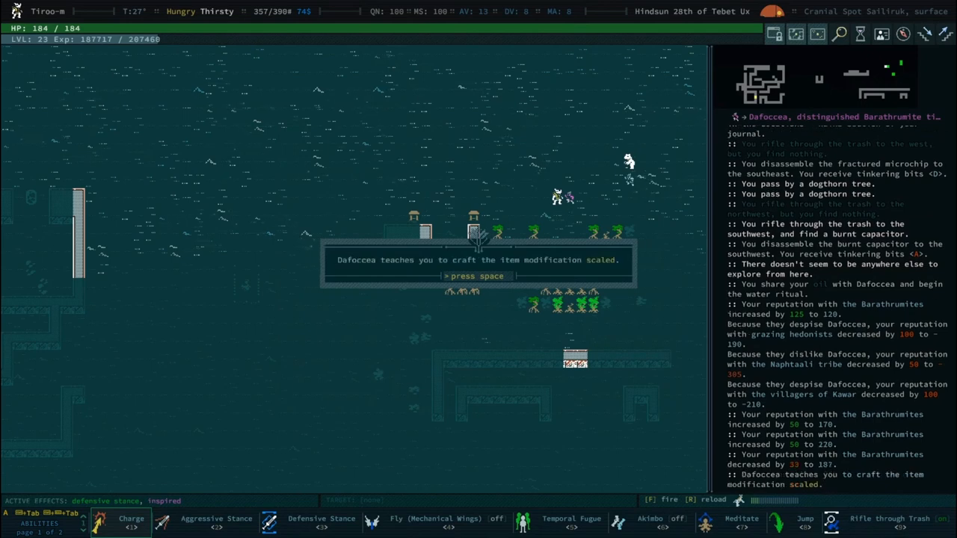
pyautogui.press('space')
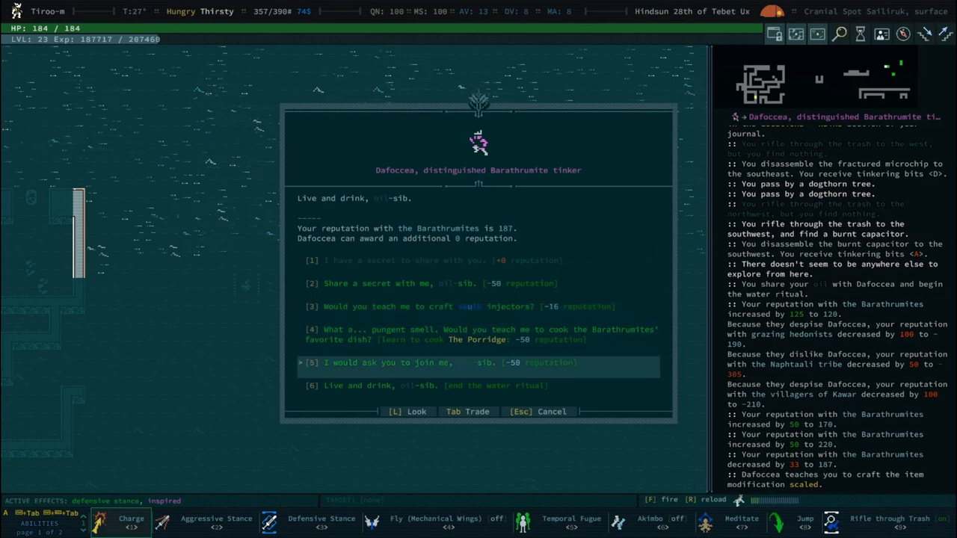
pyautogui.press('Down')
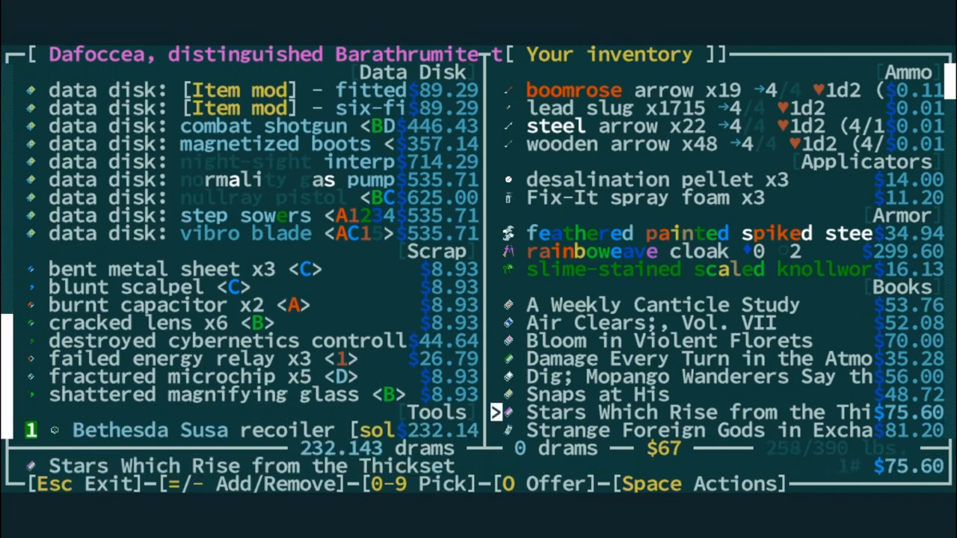
# Offer chem cells and blades for the Bethesda Susa recoiler and complete the trade.
pyautogui.scroll(-3)
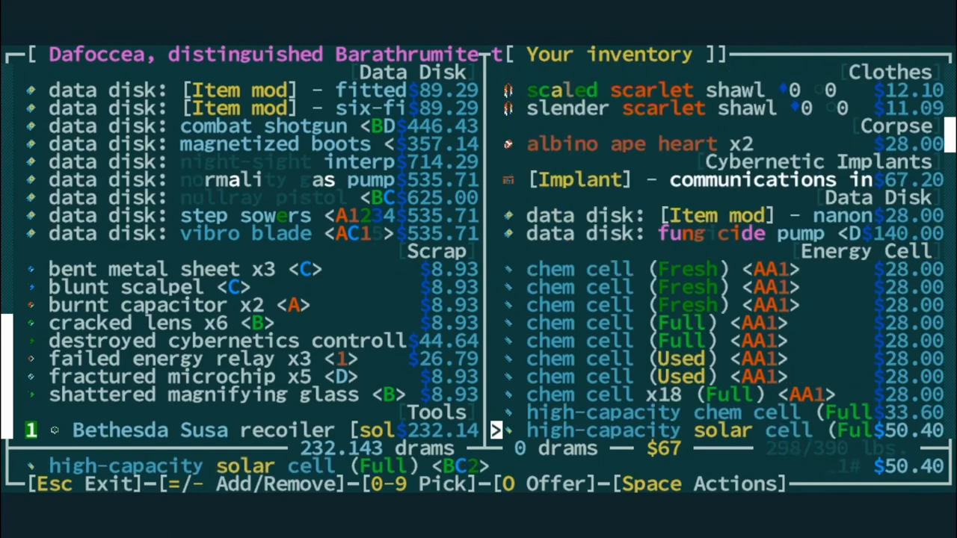
pyautogui.scroll(-3)
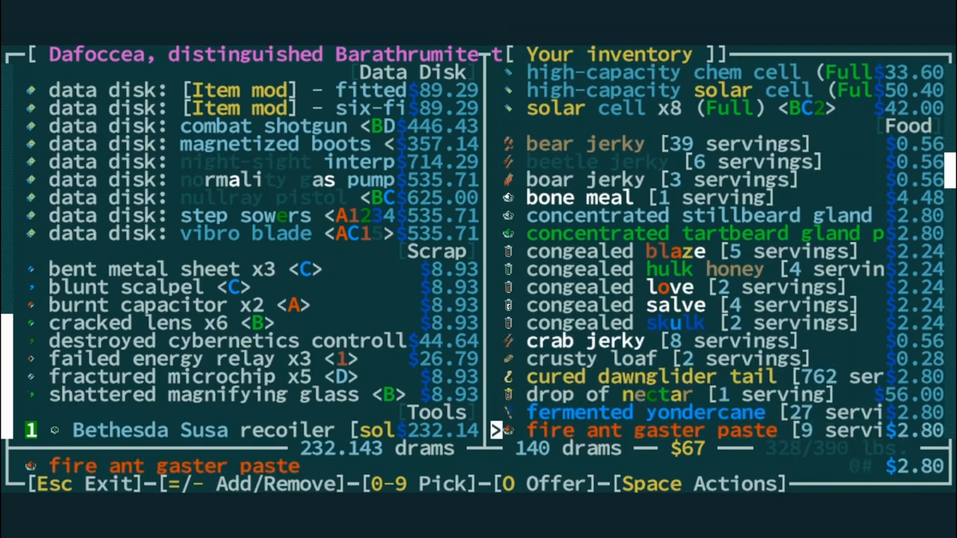
pyautogui.scroll(-3)
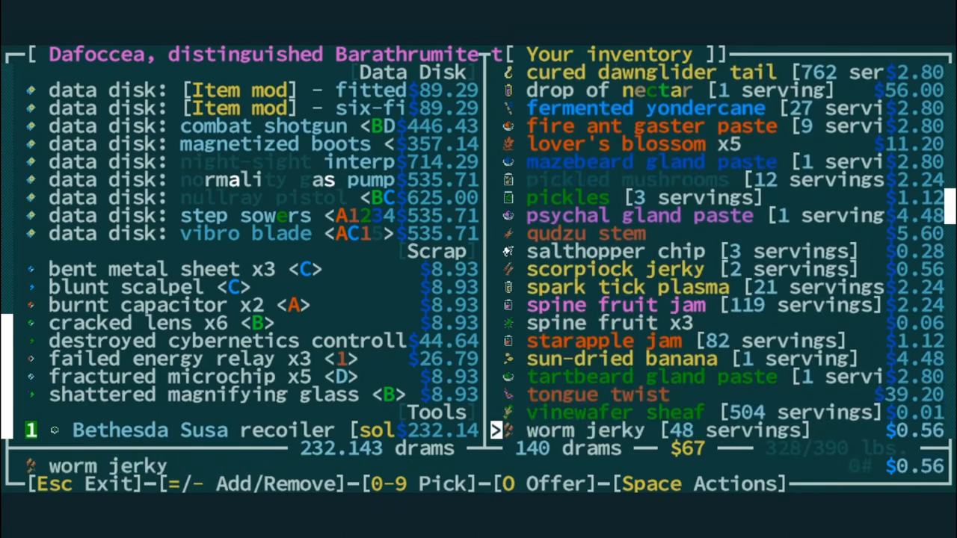
pyautogui.scroll(-3)
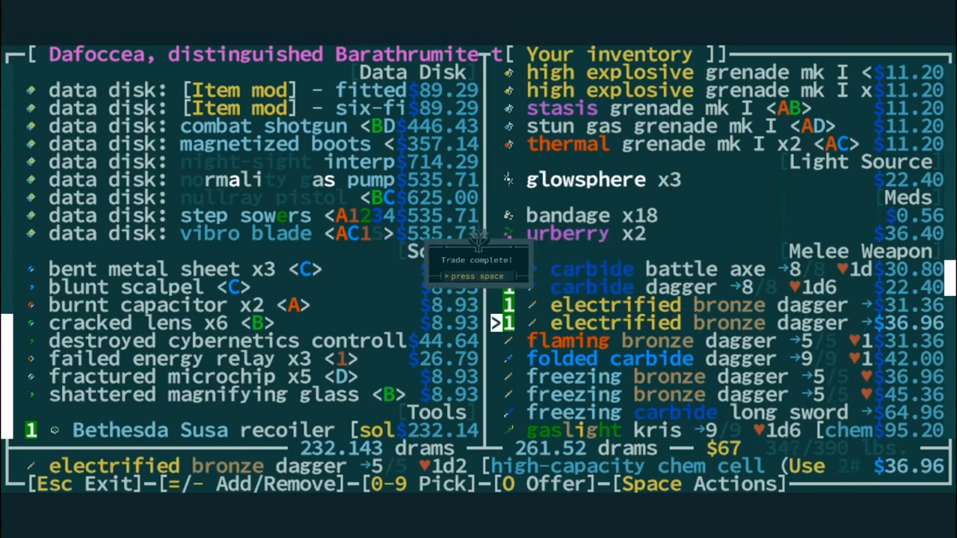
pyautogui.press('space')
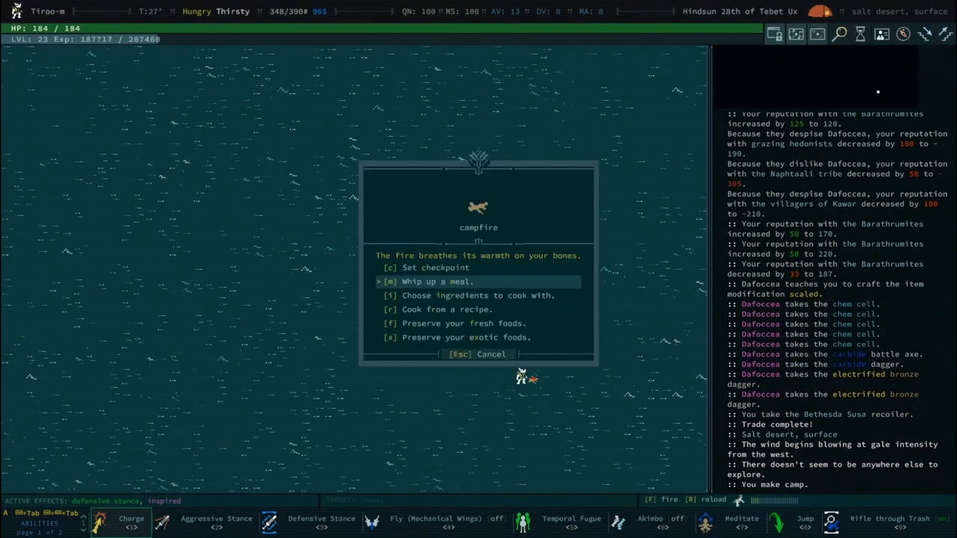
# Whip up a campfire meal, learning Tiroo-M's Hummus, and clear the meal and madpole lair notes.
pyautogui.click(478, 296)
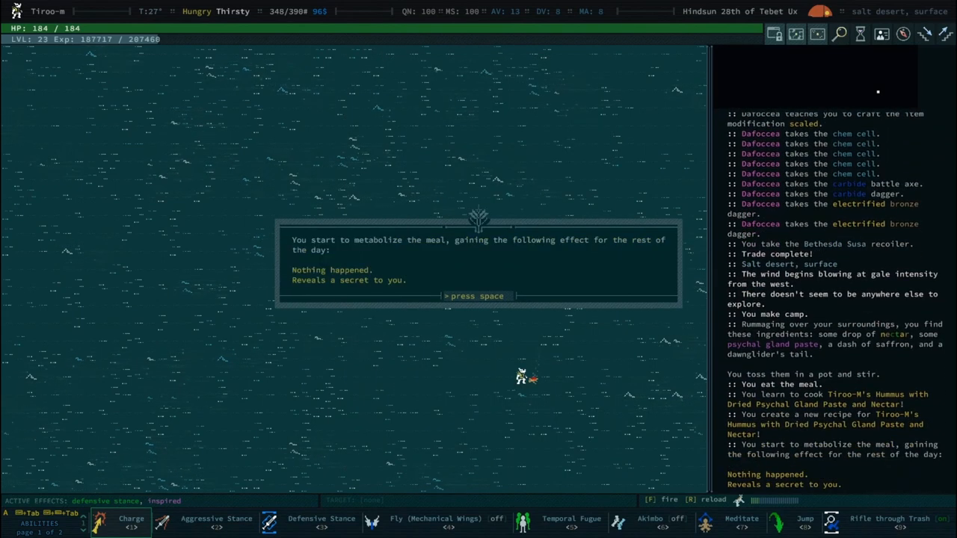
pyautogui.press('space')
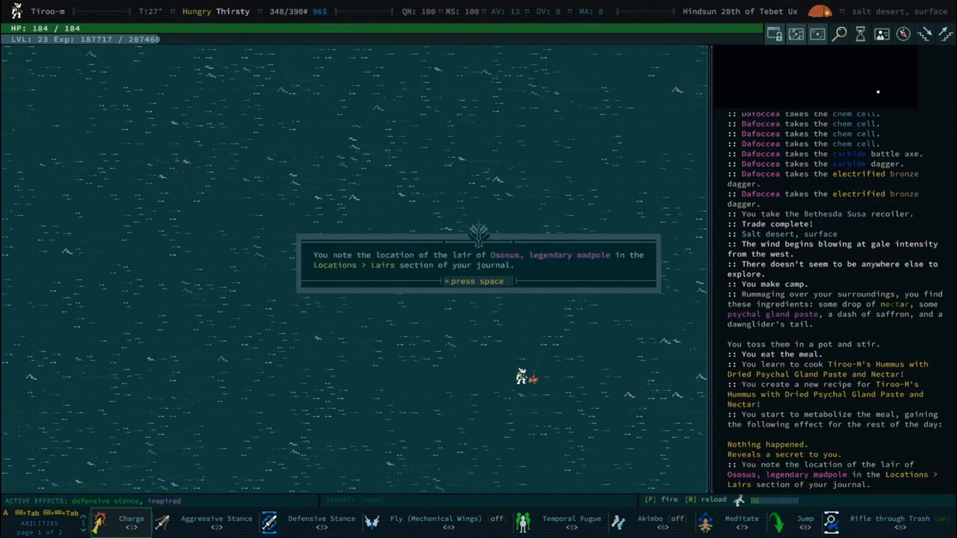
pyautogui.press('space')
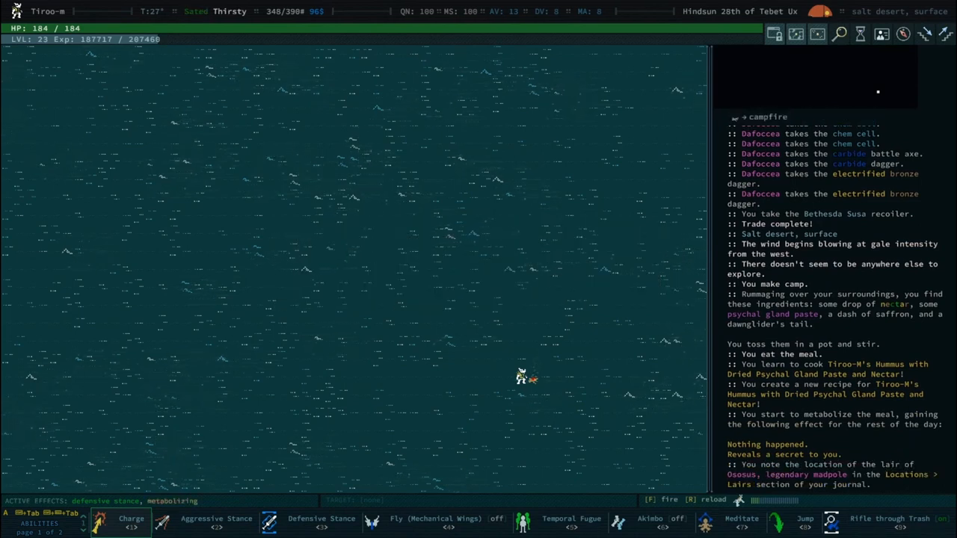